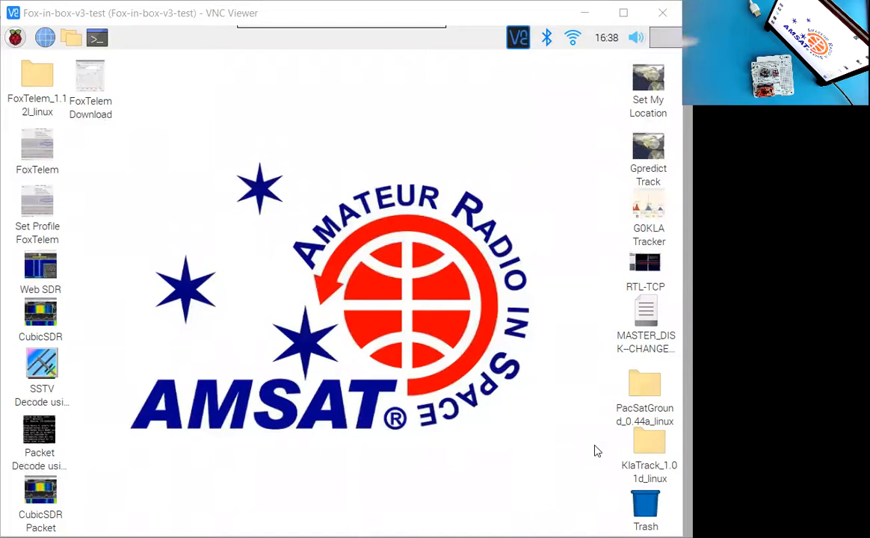
{"action": "mouse_move", "coordinate": [179, 205]}
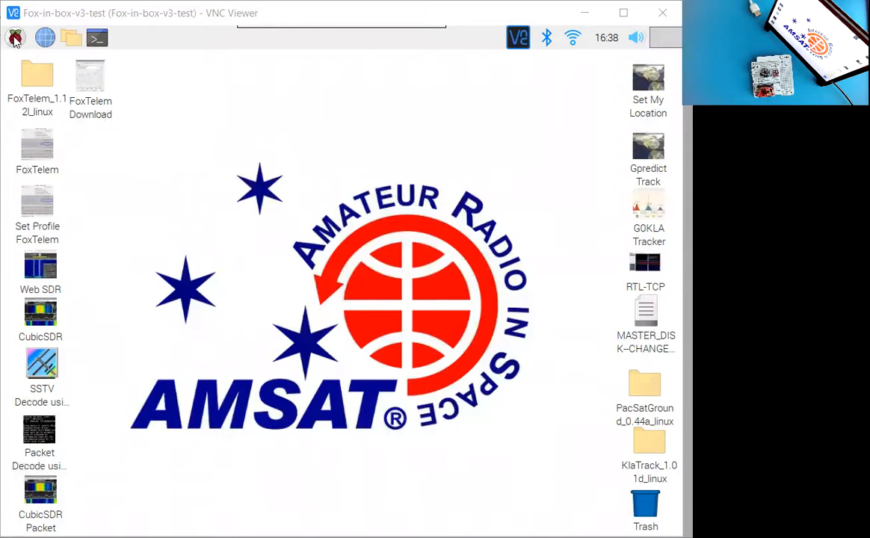
Open the Raspberry Pi applications menu to show the Programming submenu with Arduino IDE.
{"action": "left_click", "coordinate": [15, 37]}
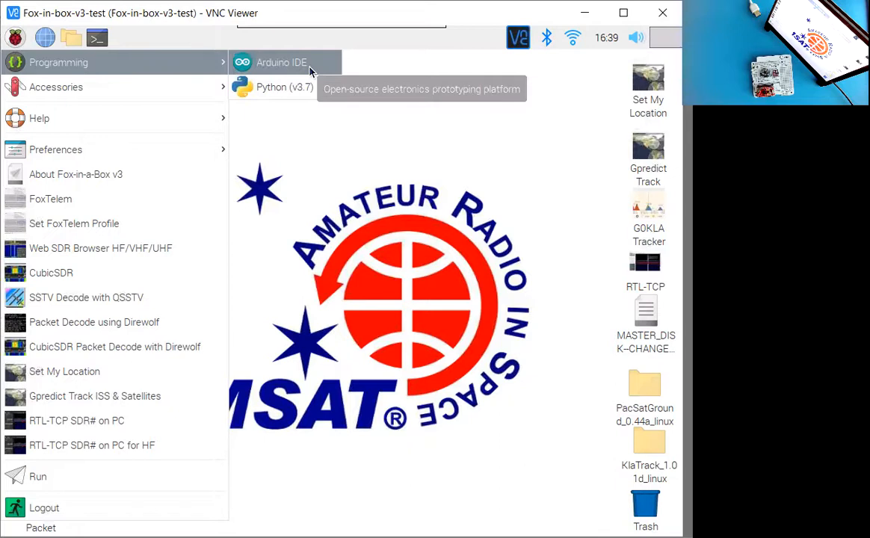
Launch Arduino IDE 1.8.15 and scroll through the Blink sketch code.
{"action": "left_click", "coordinate": [282, 62]}
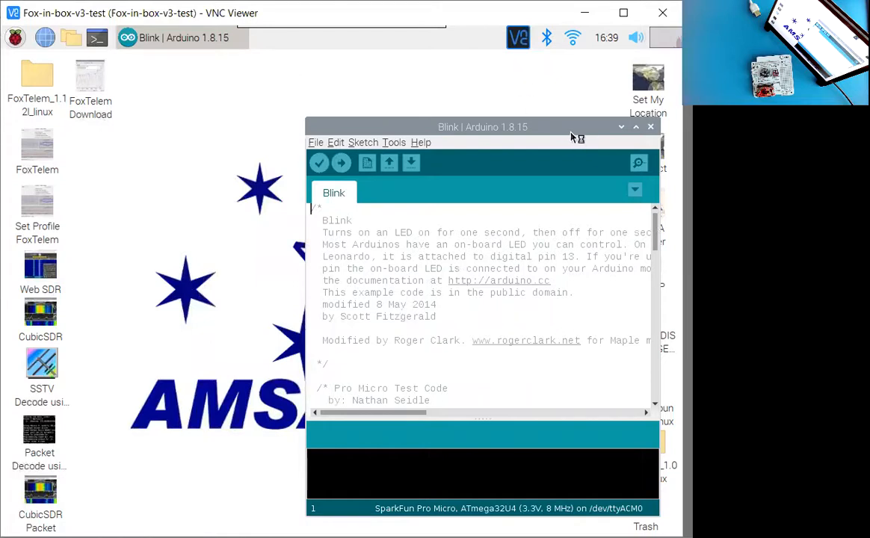
{"action": "mouse_move", "coordinate": [435, 265]}
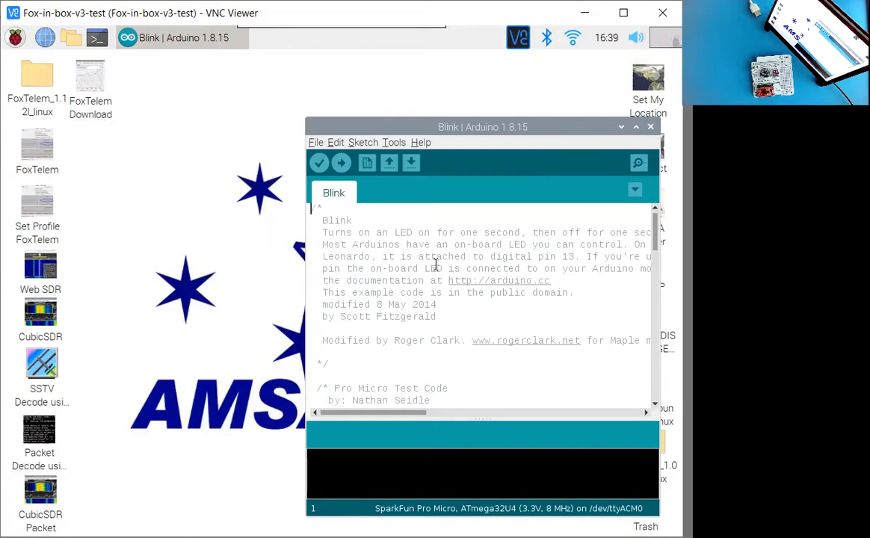
{"action": "mouse_move", "coordinate": [474, 299]}
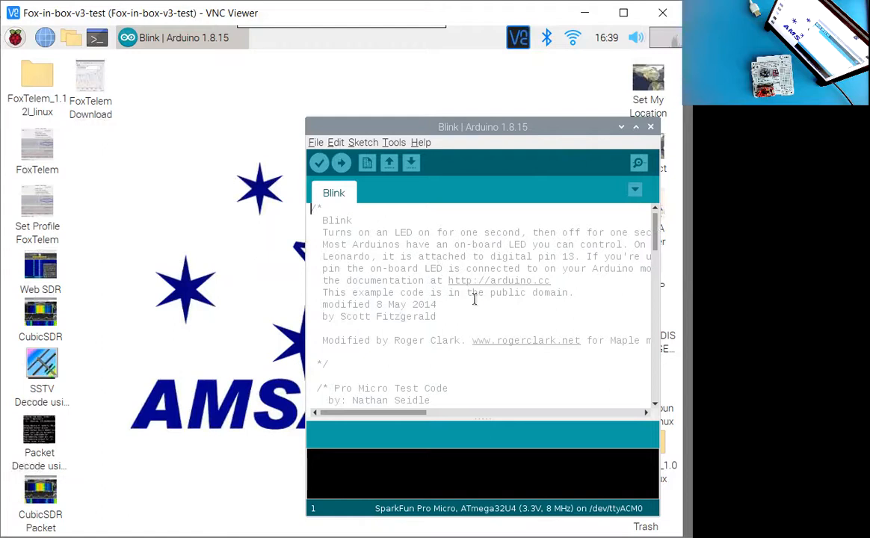
{"action": "mouse_move", "coordinate": [482, 302]}
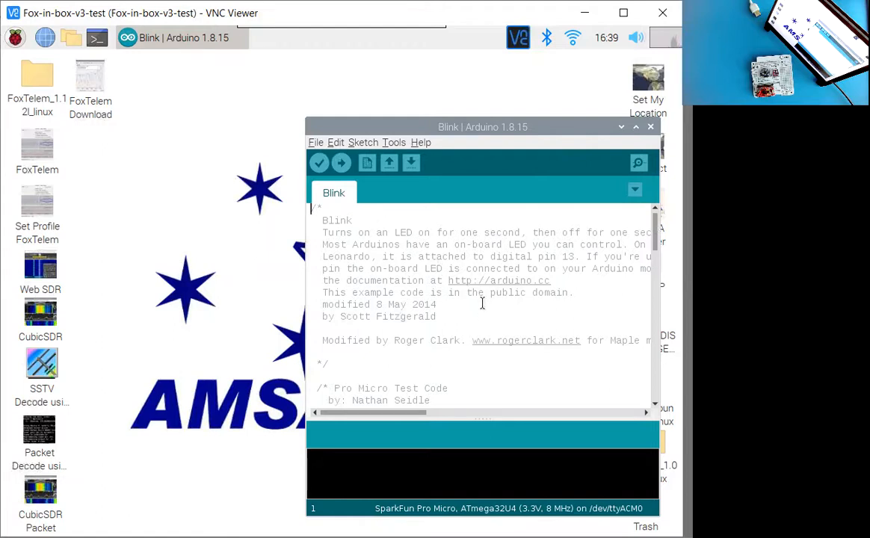
{"action": "scroll", "scroll_direction": "down", "scroll_amount": 3}
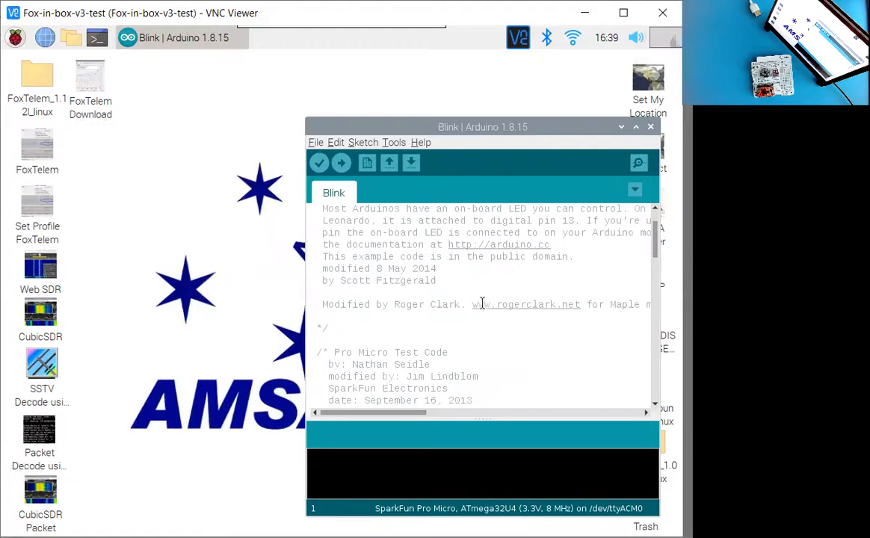
{"action": "scroll", "scroll_direction": "down", "scroll_amount": 3}
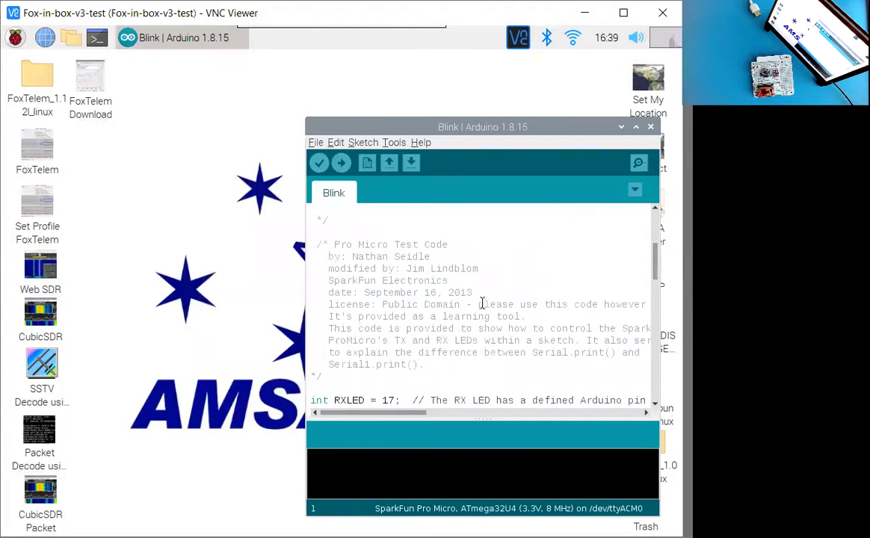
{"action": "scroll", "scroll_direction": "up", "scroll_amount": 3}
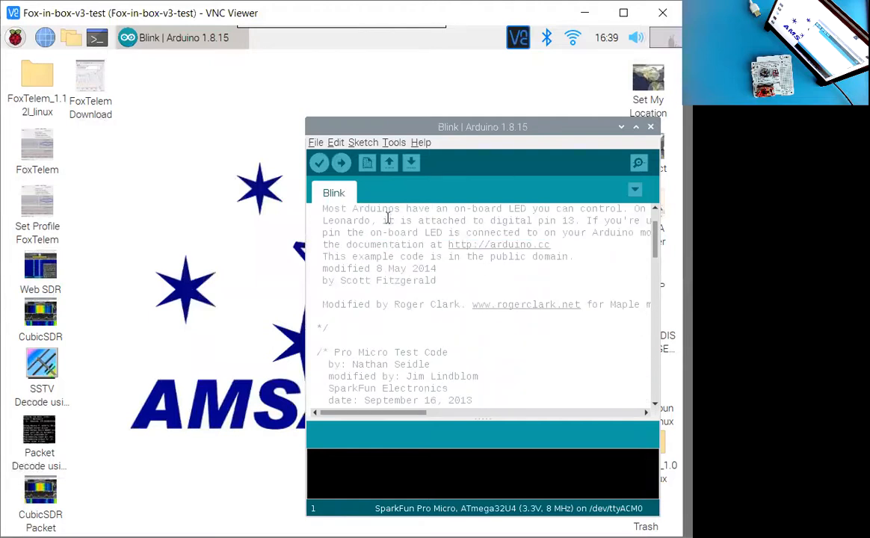
{"action": "mouse_move", "coordinate": [394, 147]}
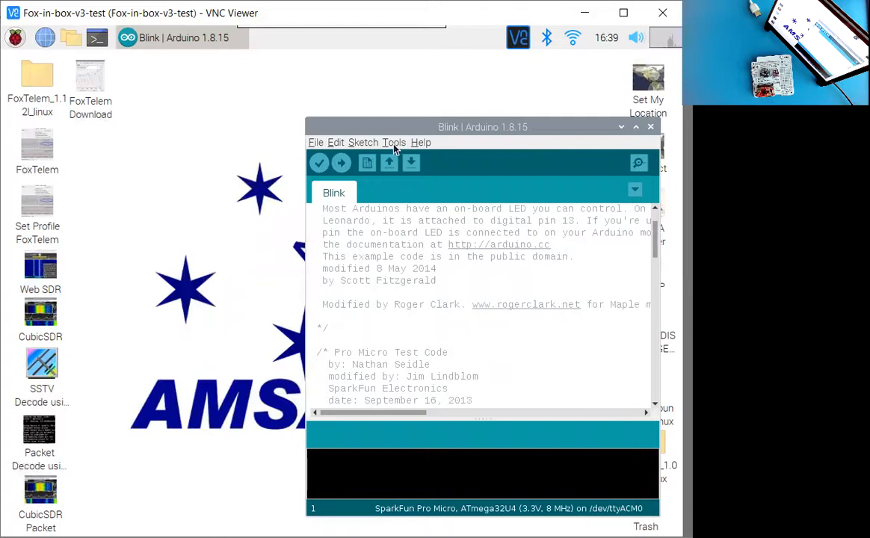
{"action": "left_click", "coordinate": [394, 143]}
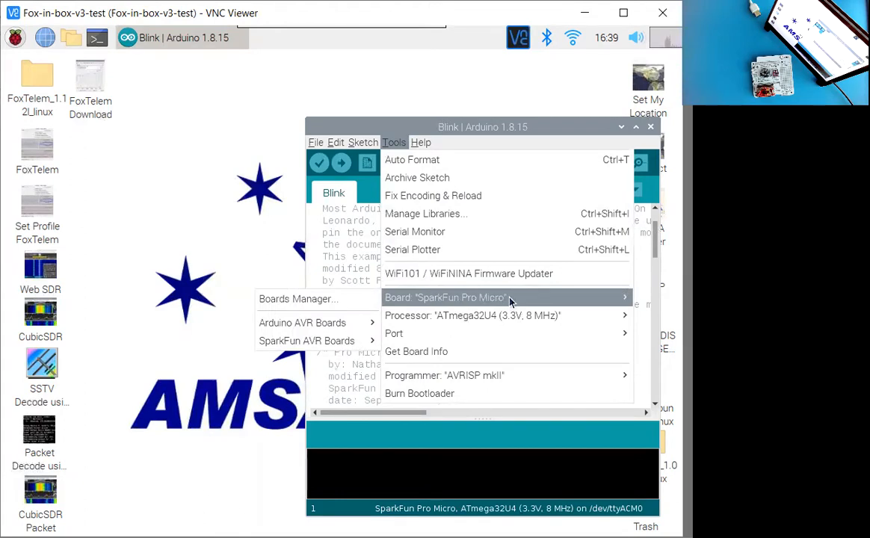
{"action": "mouse_move", "coordinate": [518, 302]}
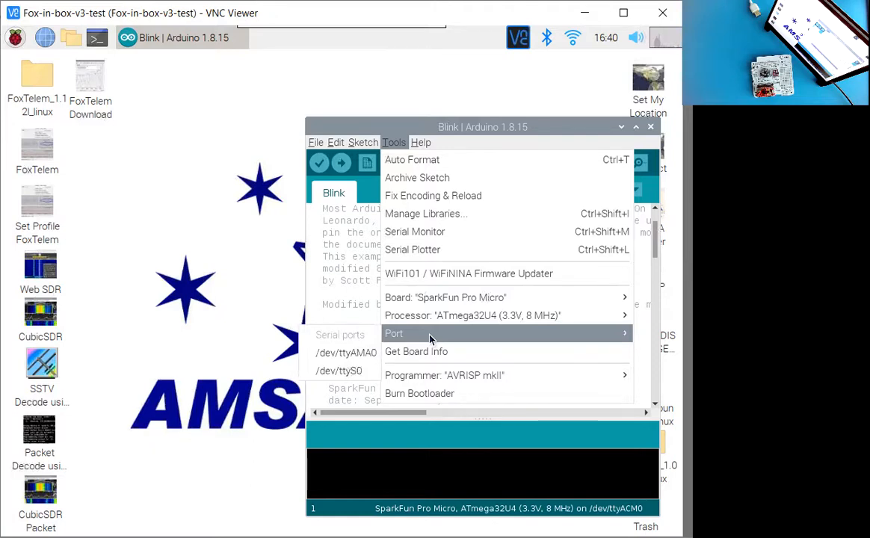
{"action": "mouse_move", "coordinate": [407, 341]}
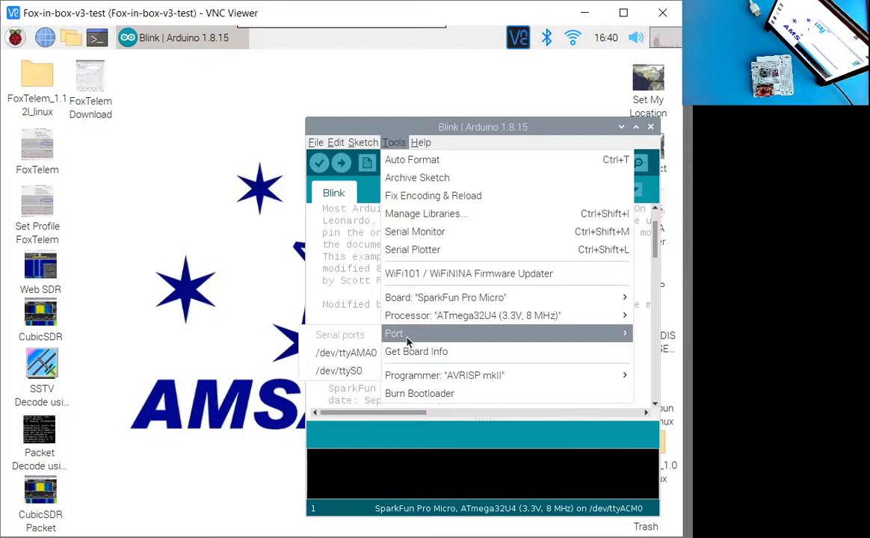
{"action": "mouse_move", "coordinate": [417, 335]}
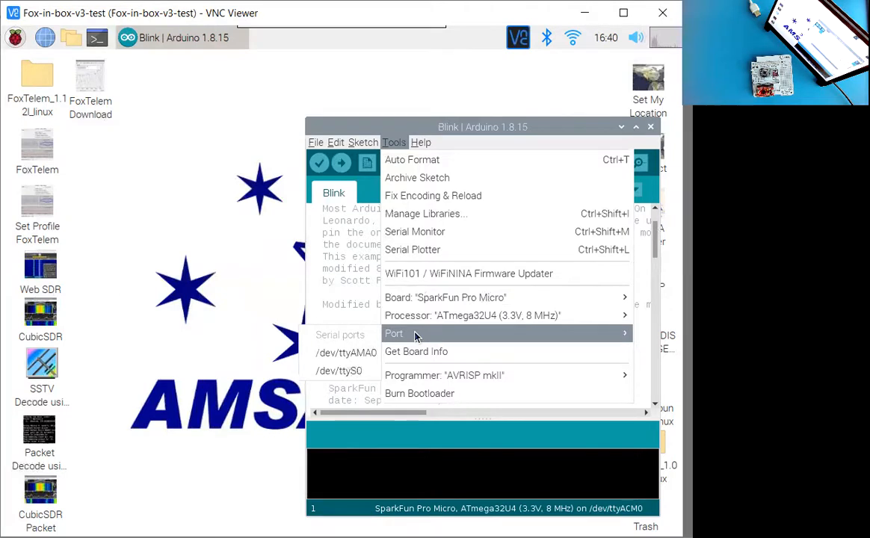
{"action": "left_click", "coordinate": [482, 127]}
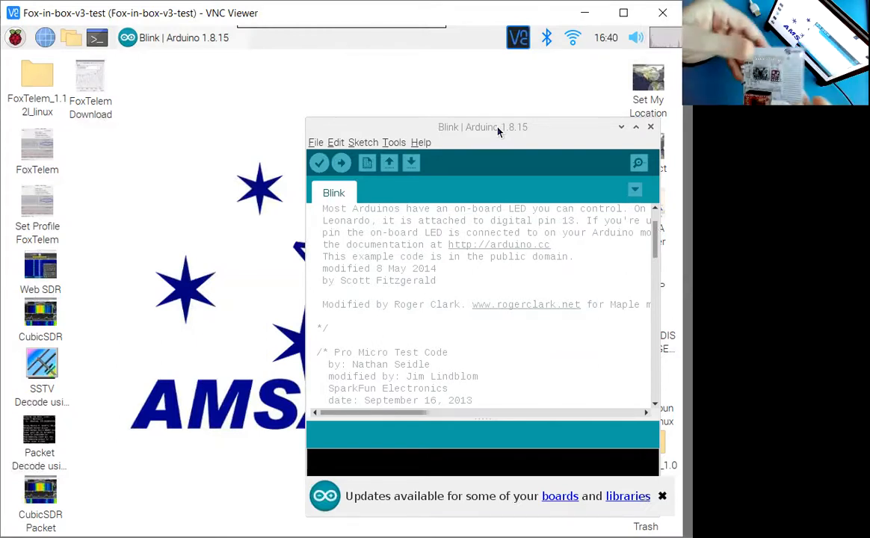
Dismiss the board and library updates notice by focusing the Blink sketch window.
{"action": "left_click", "coordinate": [662, 496]}
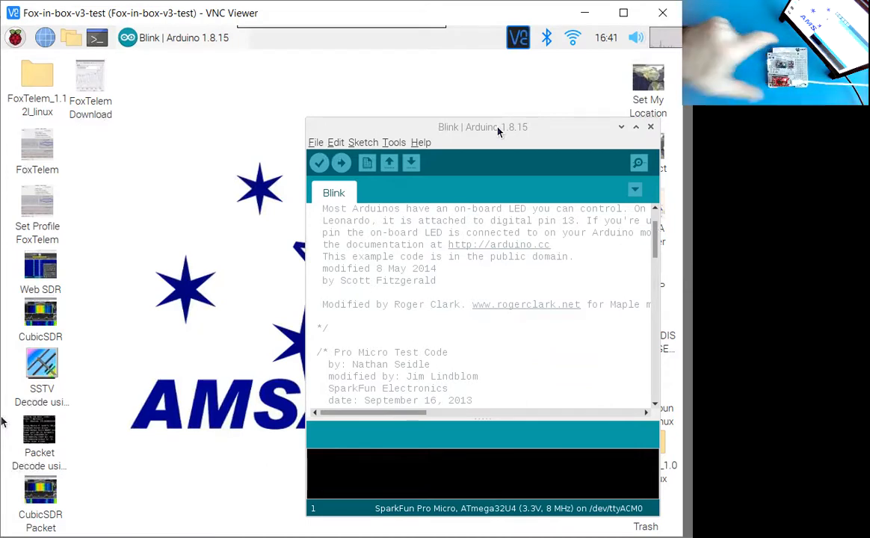
{"action": "mouse_move", "coordinate": [397, 147]}
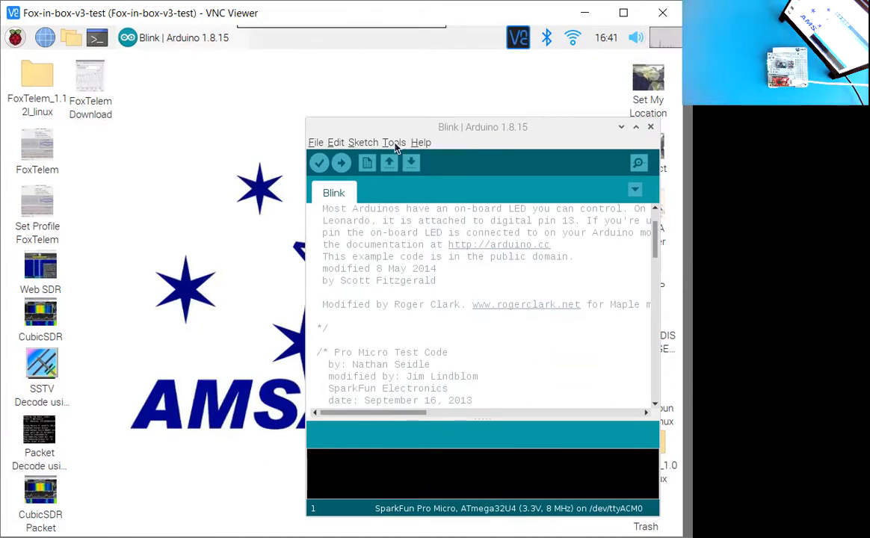
{"action": "left_click", "coordinate": [394, 142]}
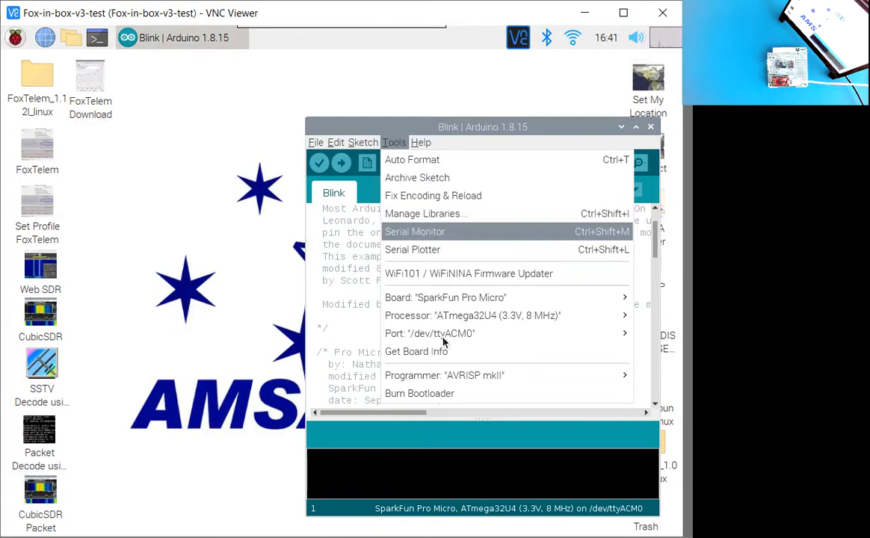
{"action": "mouse_move", "coordinate": [439, 351]}
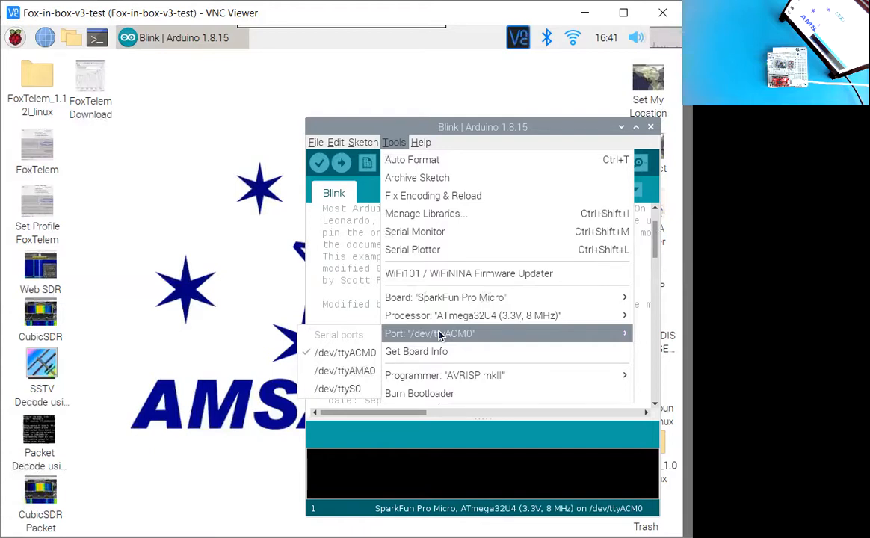
{"action": "left_click", "coordinate": [416, 351]}
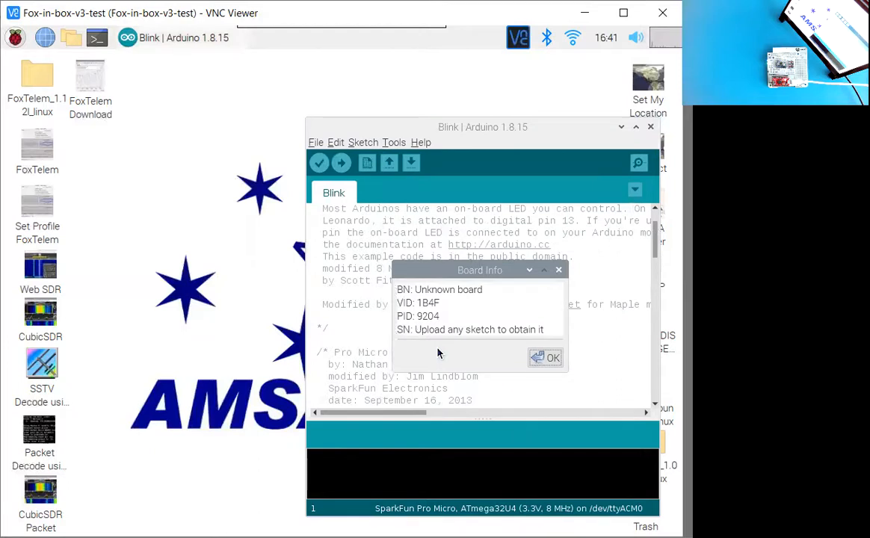
{"action": "mouse_move", "coordinate": [462, 312]}
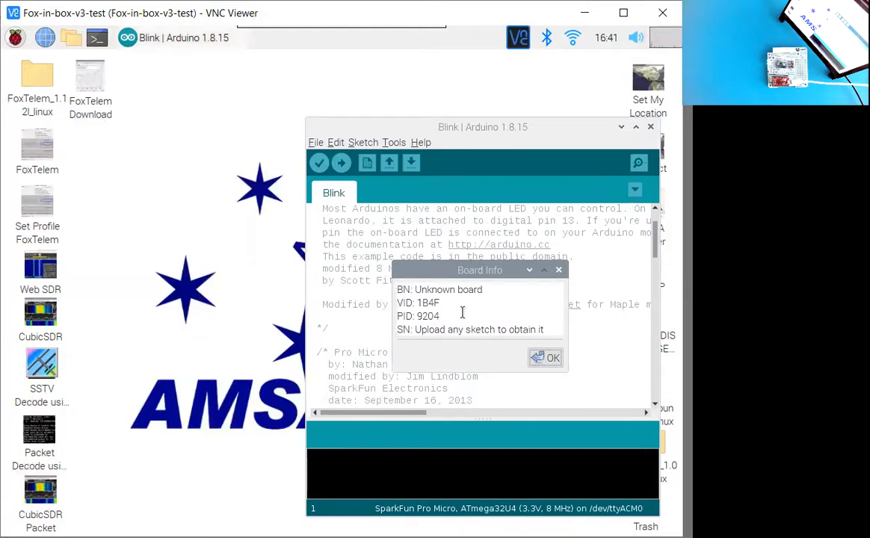
{"action": "mouse_move", "coordinate": [471, 340]}
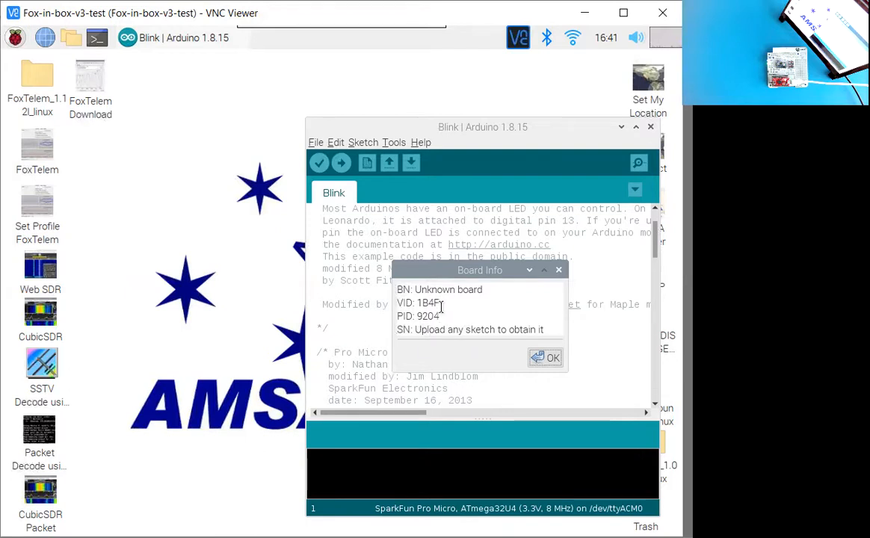
{"action": "mouse_move", "coordinate": [471, 322]}
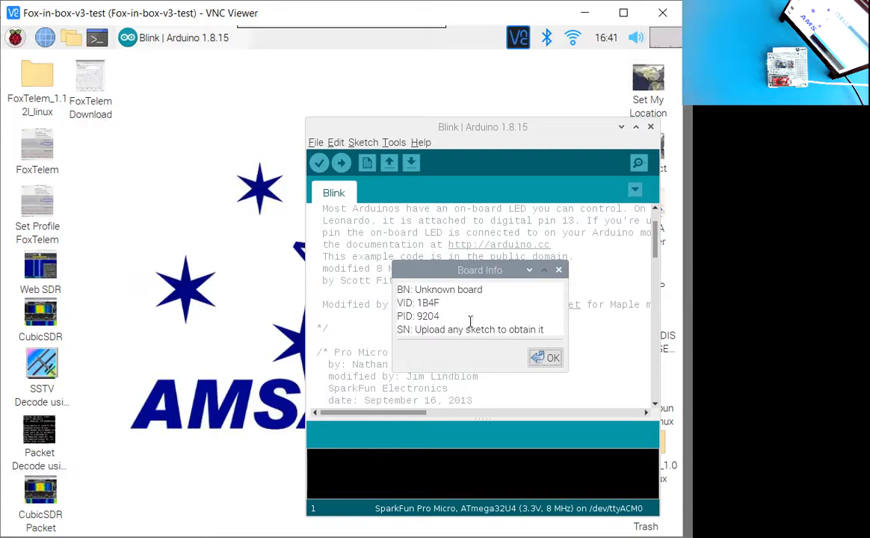
{"action": "left_click", "coordinate": [552, 358]}
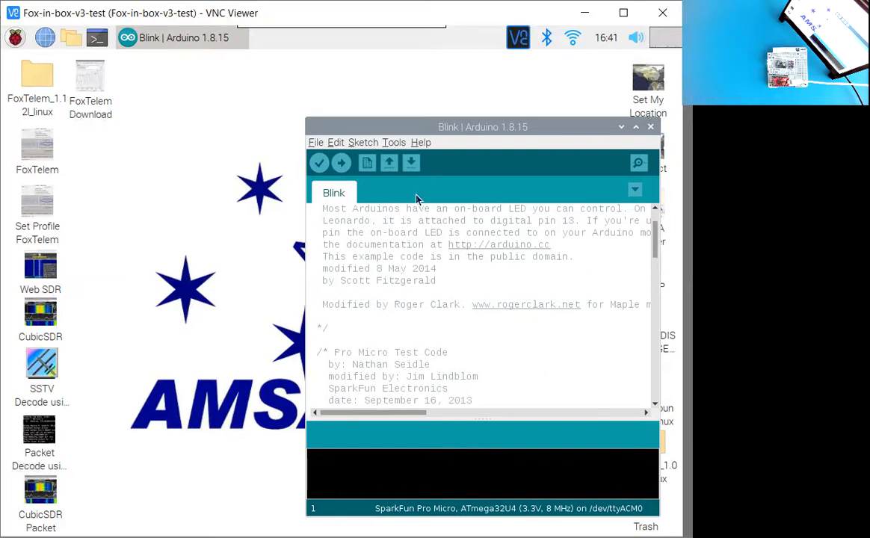
{"action": "mouse_move", "coordinate": [320, 163]}
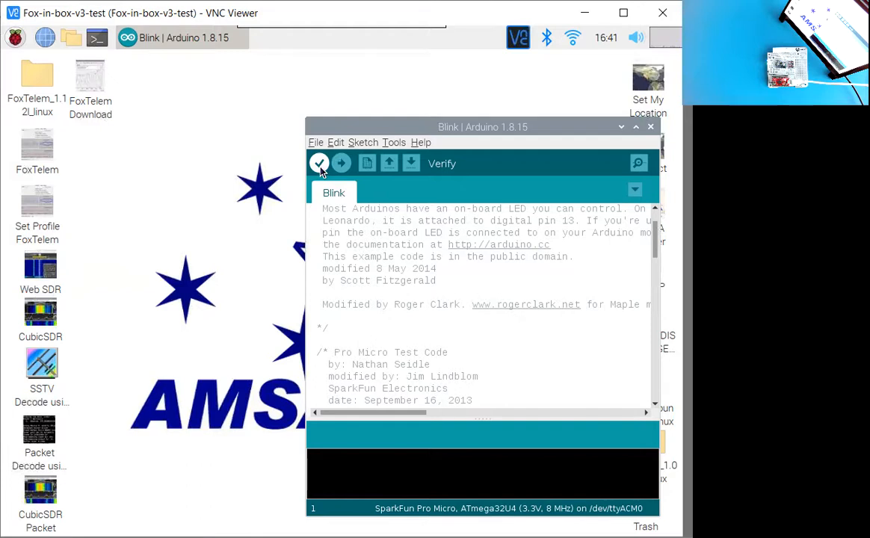
{"action": "mouse_move", "coordinate": [341, 163]}
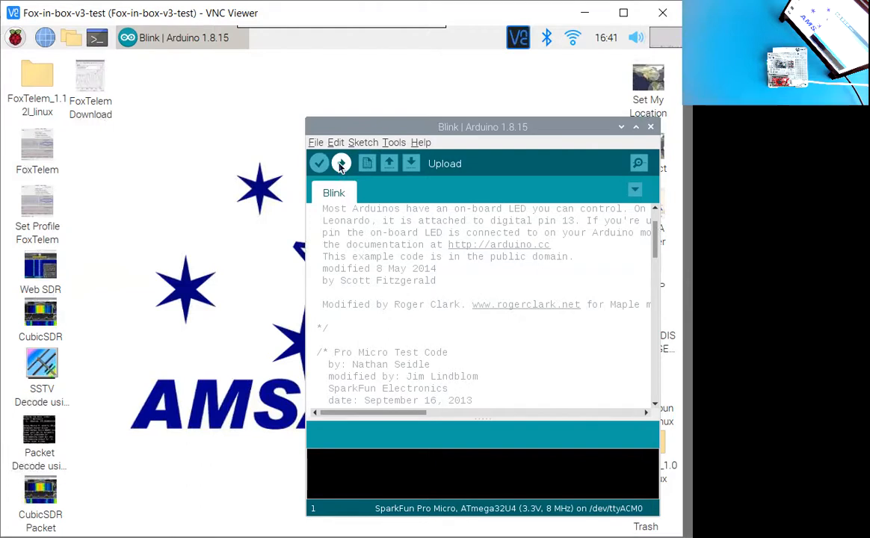
Upload the Blink sketch to the SparkFun Pro Micro until 'Done uploading.' appears.
{"action": "left_click", "coordinate": [341, 164]}
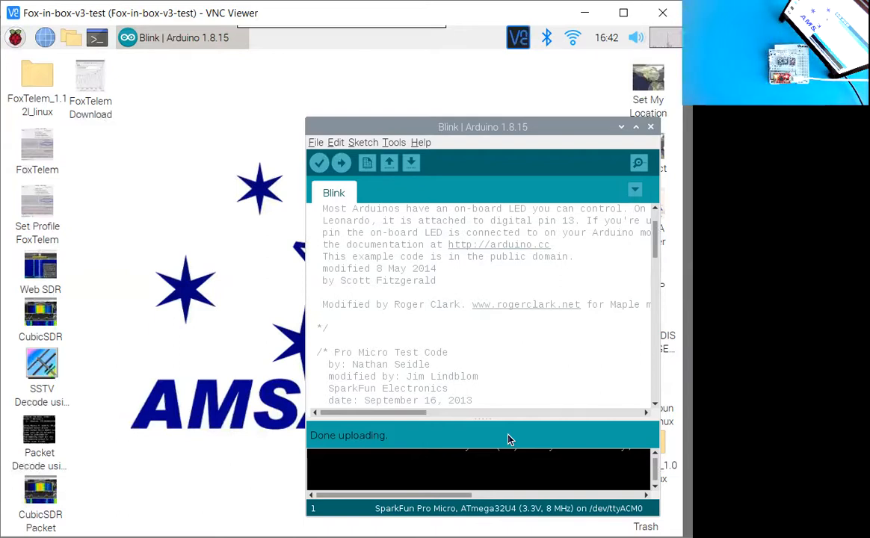
{"action": "mouse_move", "coordinate": [658, 349]}
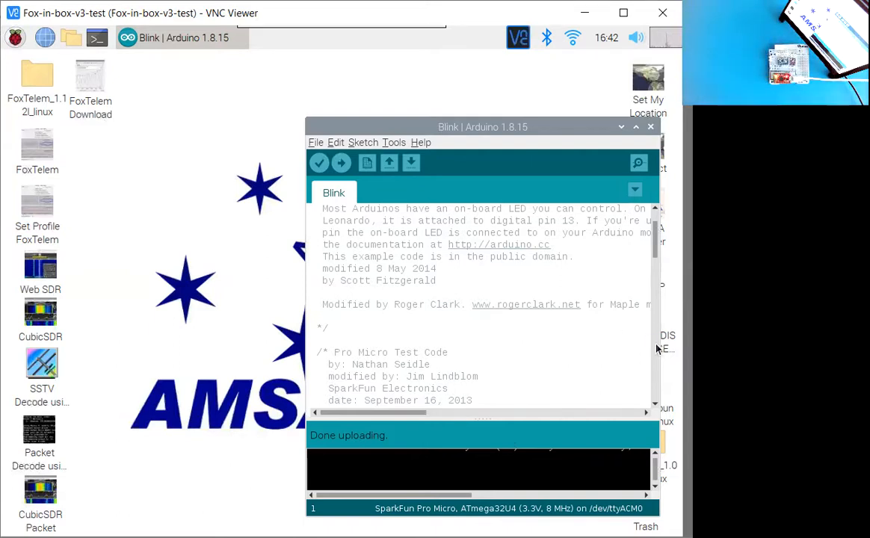
Change the first delay(1000) to delay(500) and re-upload Blink to the Pro Micro.
{"action": "scroll", "scroll_direction": "down", "scroll_amount": 3}
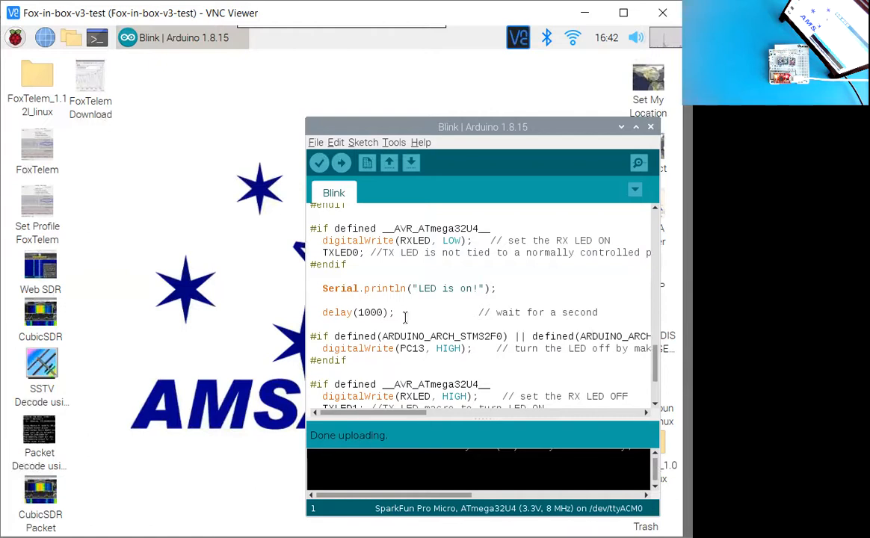
{"action": "mouse_move", "coordinate": [656, 372]}
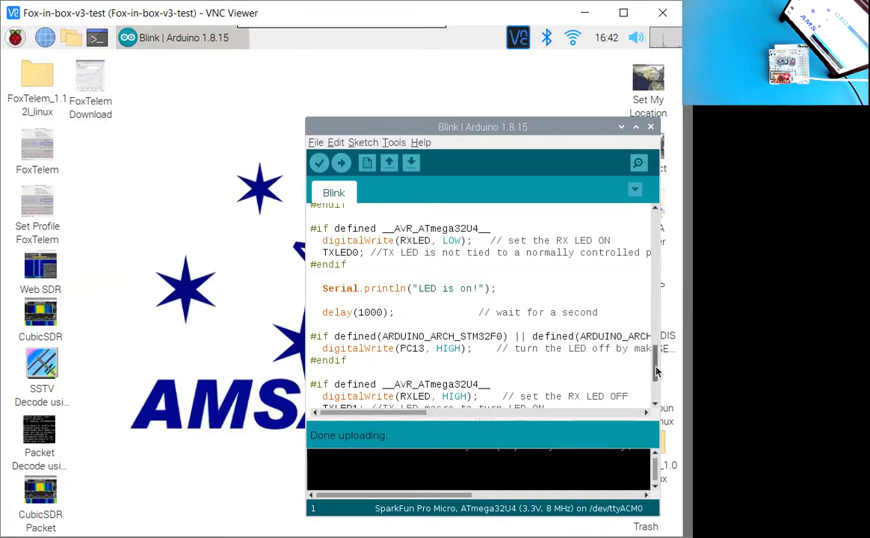
{"action": "scroll", "scroll_direction": "down", "scroll_amount": 3}
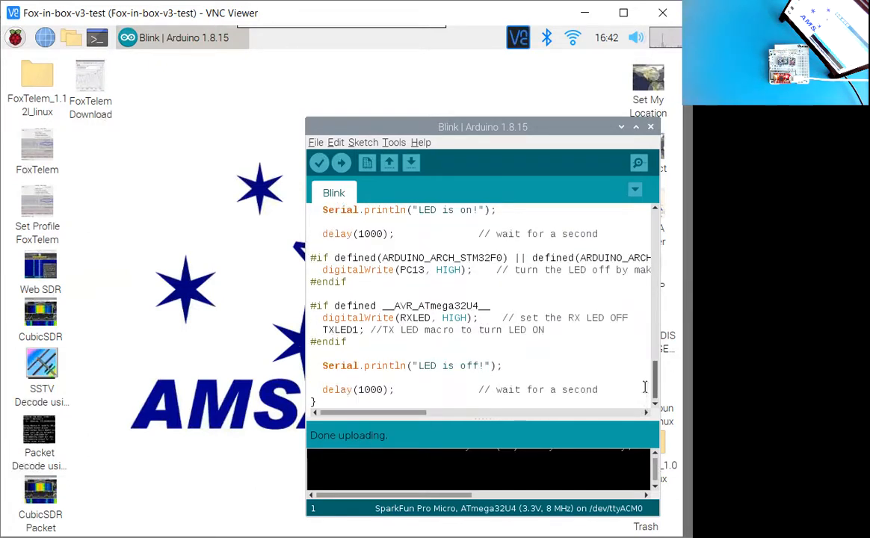
{"action": "scroll", "scroll_direction": "up", "scroll_amount": 3}
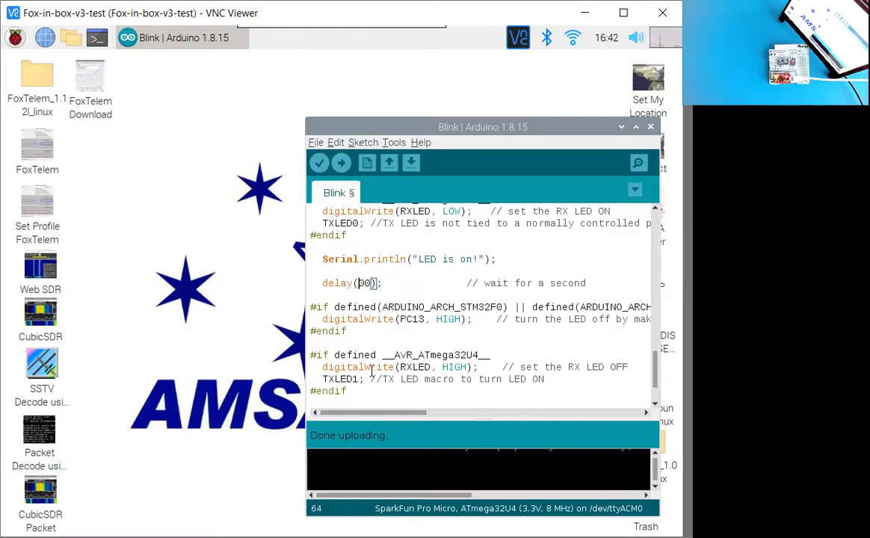
{"action": "type", "text": "500"}
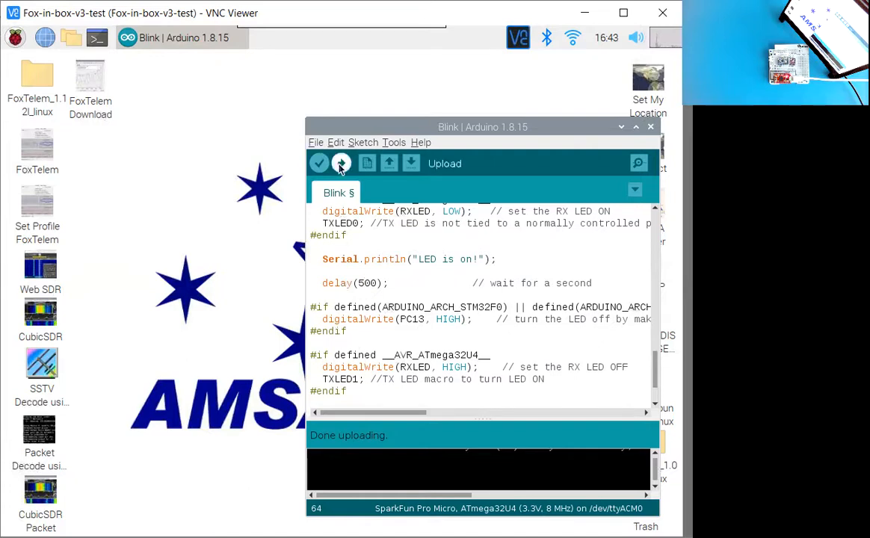
{"action": "left_click", "coordinate": [341, 163]}
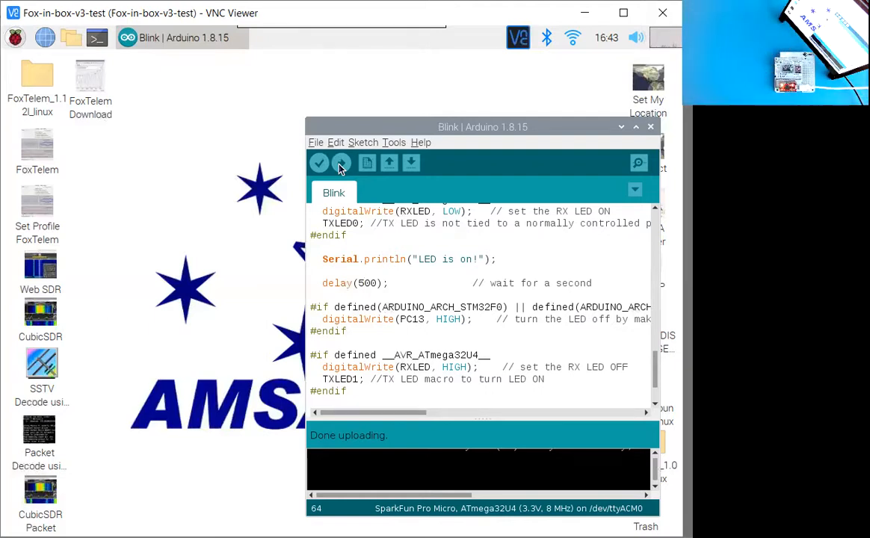
Open Payload_BME280_MPU6050_XS.ino from the stempayload folder via File > Open.
{"action": "left_click", "coordinate": [316, 143]}
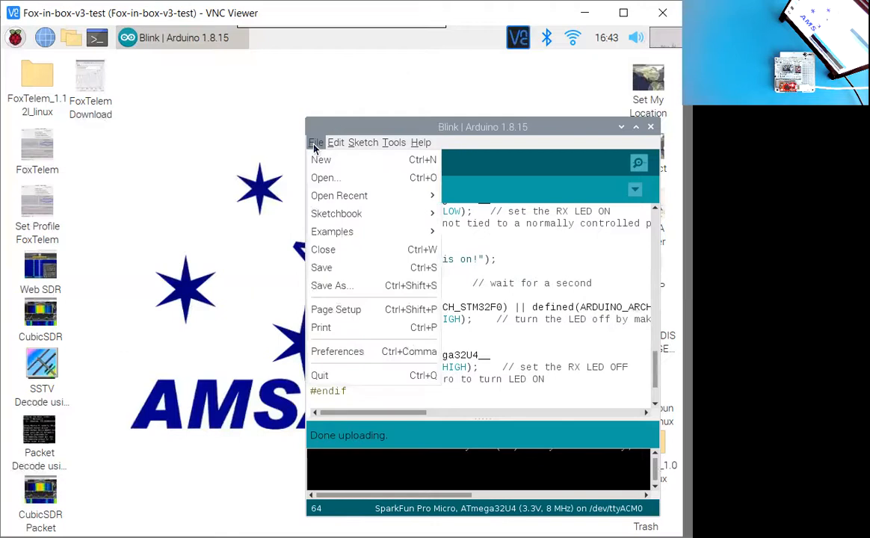
{"action": "mouse_move", "coordinate": [335, 213]}
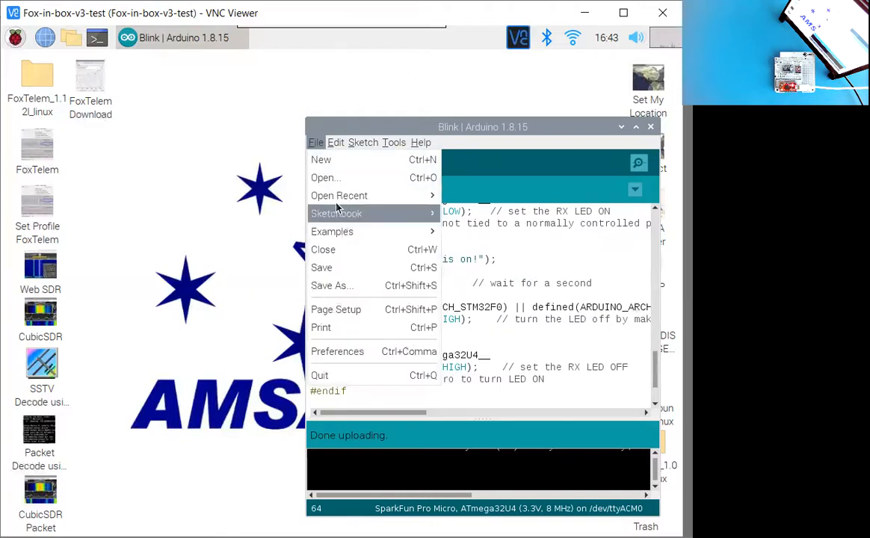
{"action": "left_click", "coordinate": [325, 178]}
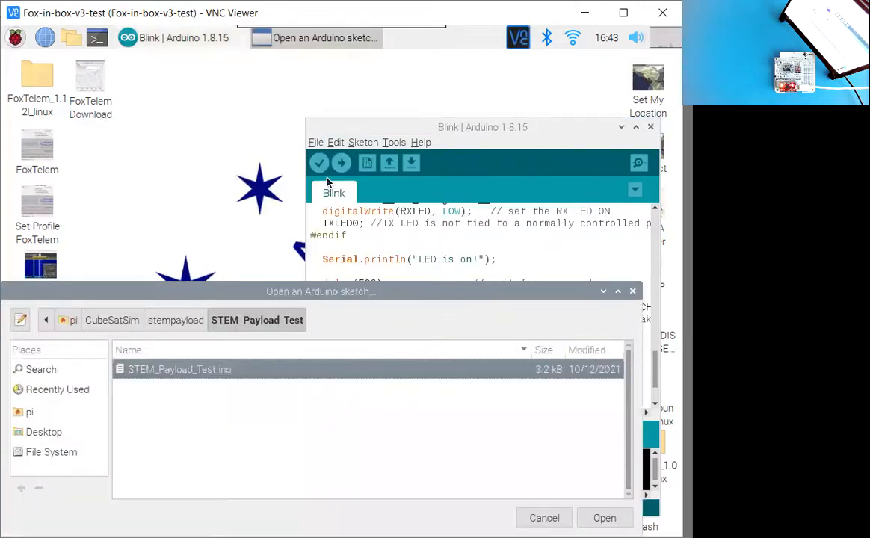
{"action": "left_click", "coordinate": [175, 320]}
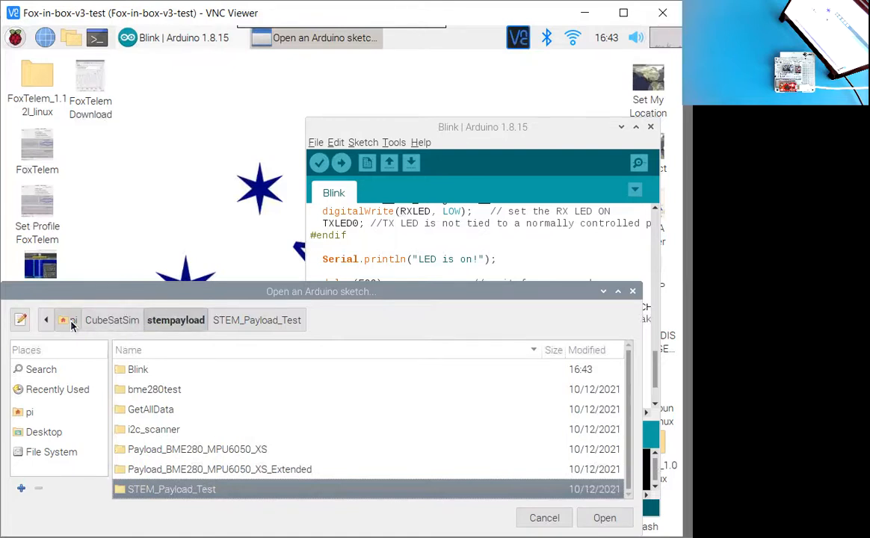
{"action": "mouse_move", "coordinate": [176, 320]}
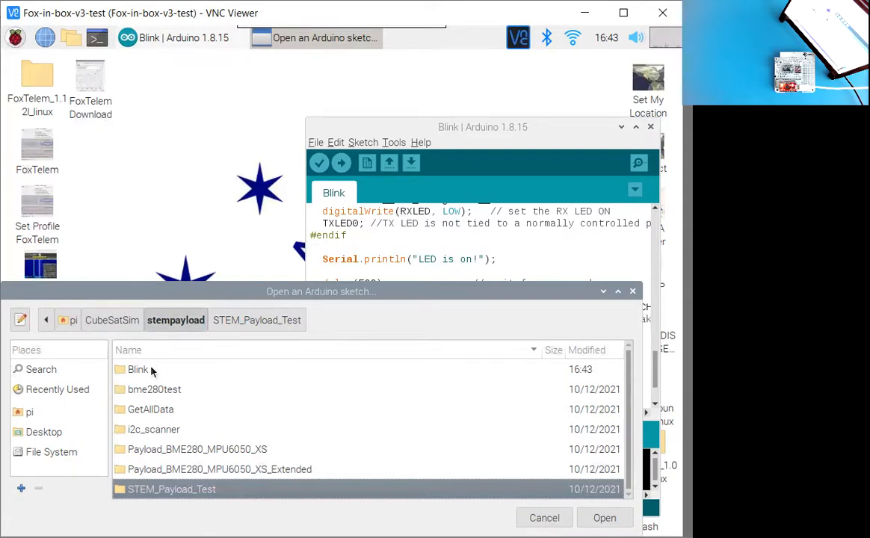
{"action": "mouse_move", "coordinate": [179, 419]}
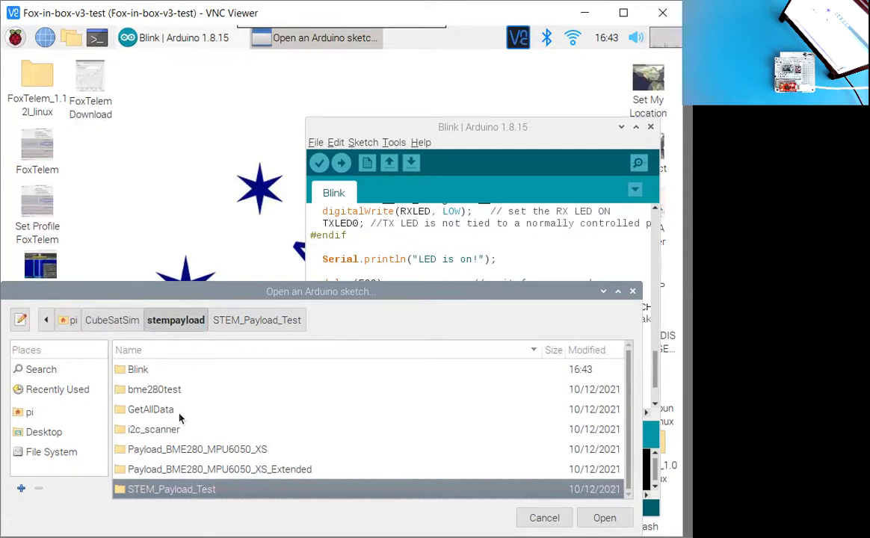
{"action": "left_click", "coordinate": [197, 449]}
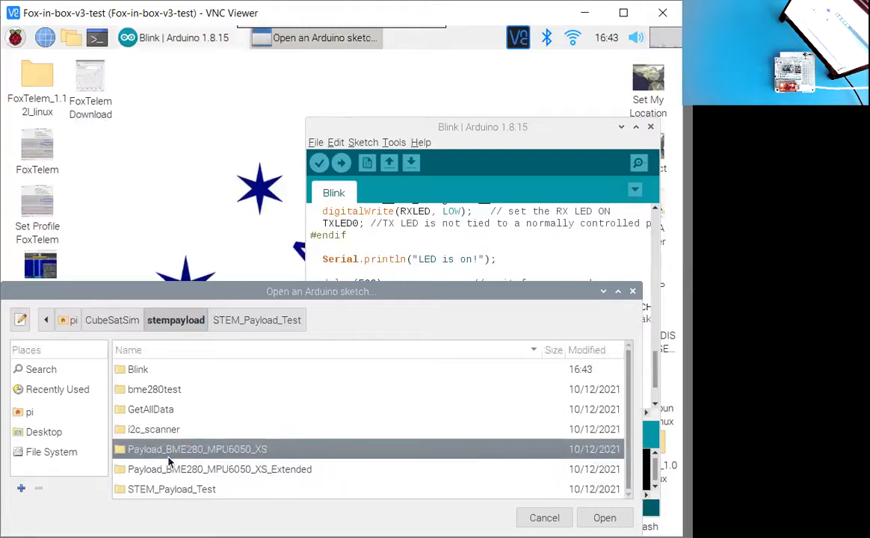
{"action": "mouse_move", "coordinate": [230, 457]}
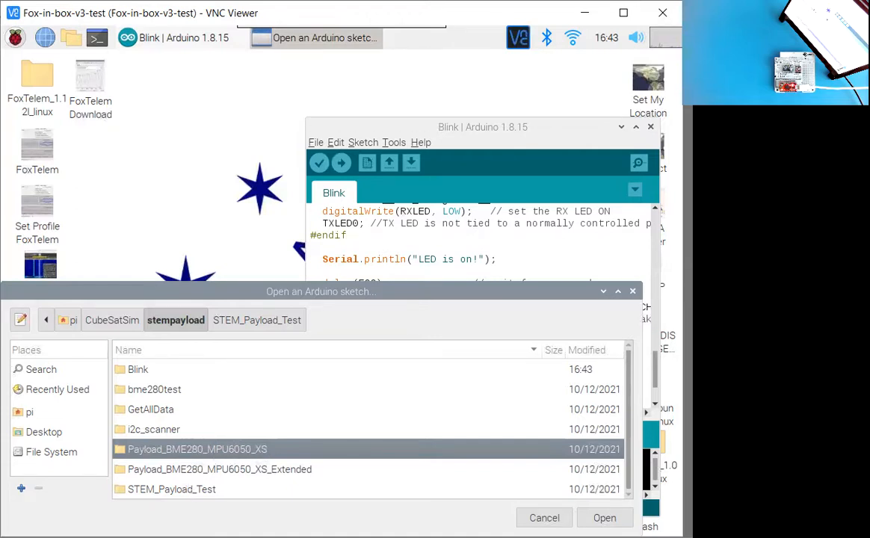
{"action": "double_click", "coordinate": [196, 449]}
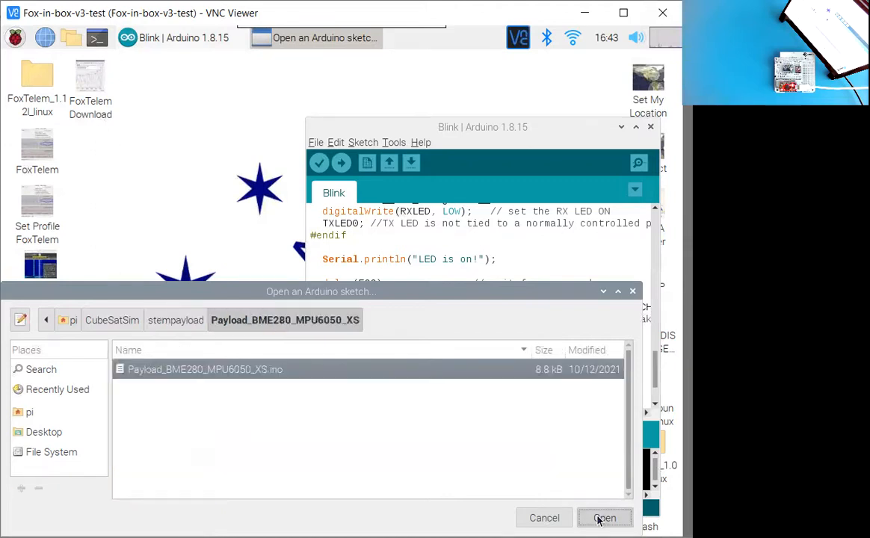
{"action": "left_click", "coordinate": [604, 518]}
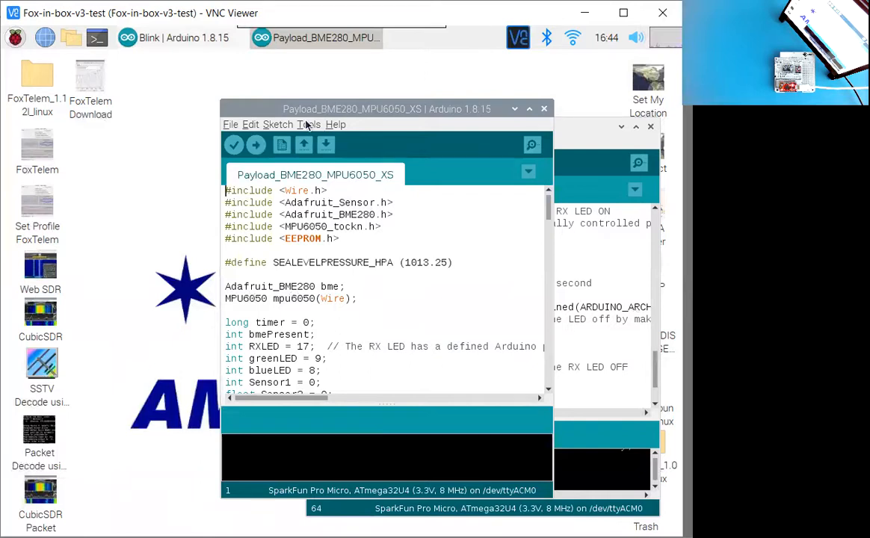
Confirm the ATmega32U4 (3.3V, 8 MHz) processor and upload the payload sketch.
{"action": "left_click", "coordinate": [309, 125]}
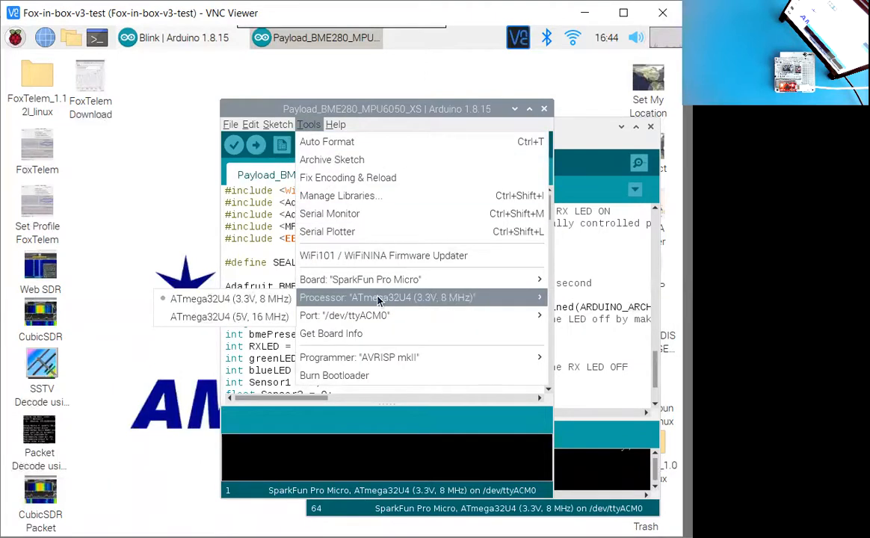
{"action": "mouse_move", "coordinate": [365, 315]}
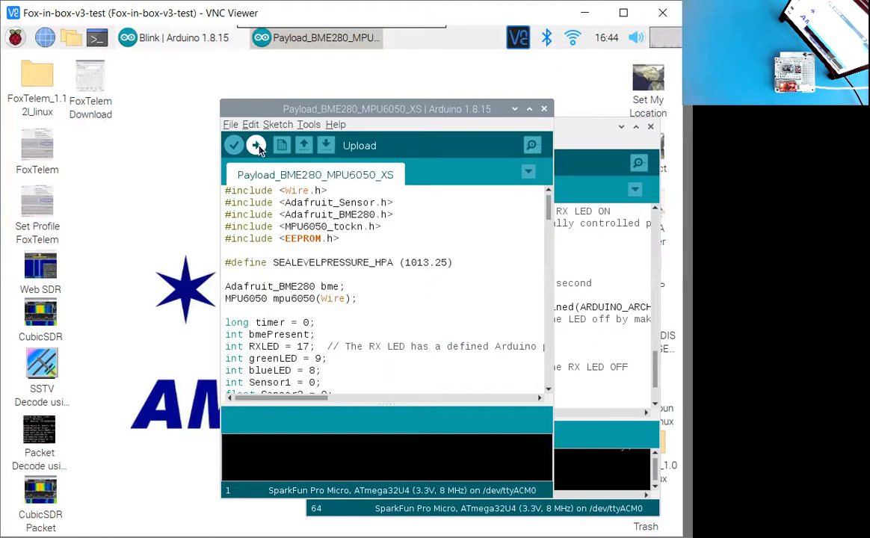
{"action": "left_click", "coordinate": [257, 145]}
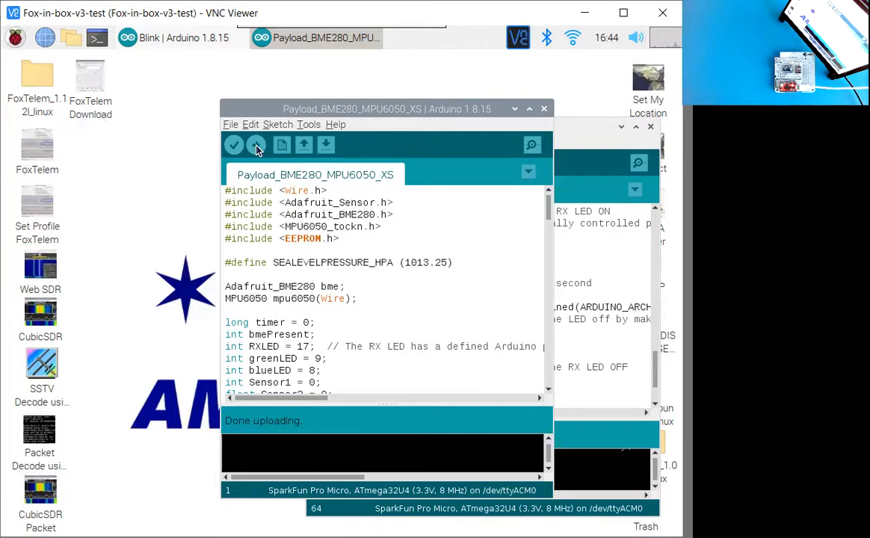
{"action": "mouse_move", "coordinate": [533, 145]}
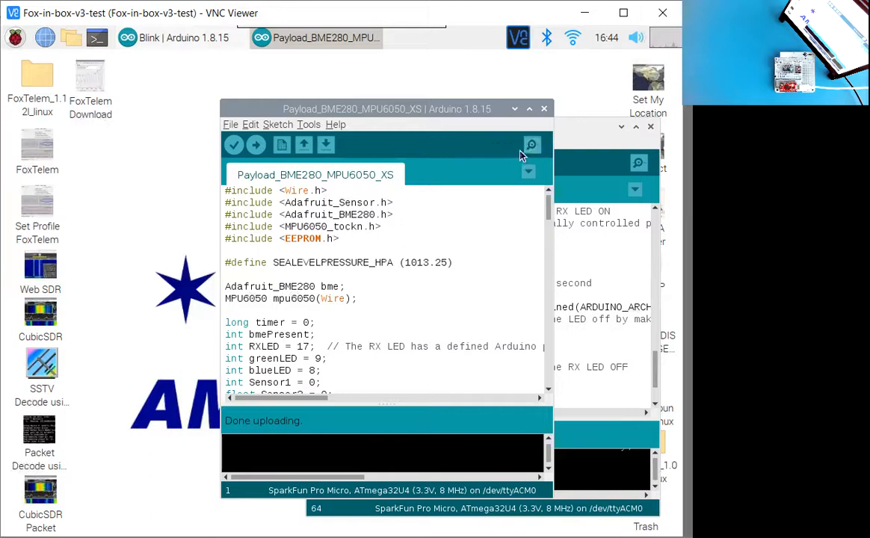
{"action": "mouse_move", "coordinate": [531, 145]}
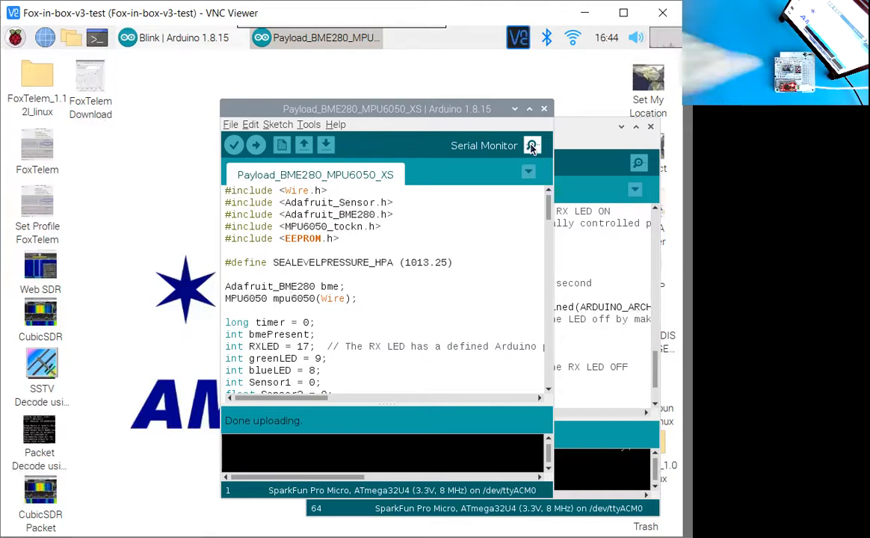
Send '?' in the Serial Monitor to get one BME280/MPU6050 reading line.
{"action": "left_click", "coordinate": [531, 145]}
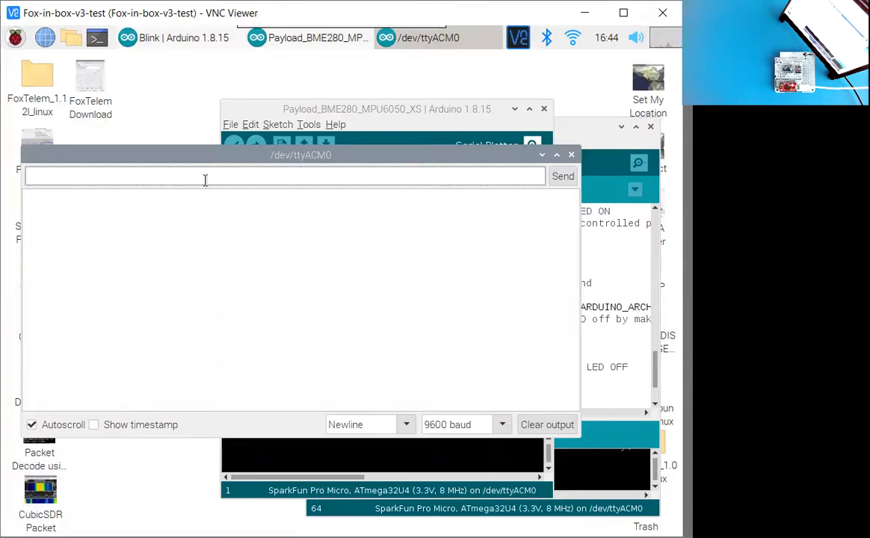
{"action": "type", "text": "?"}
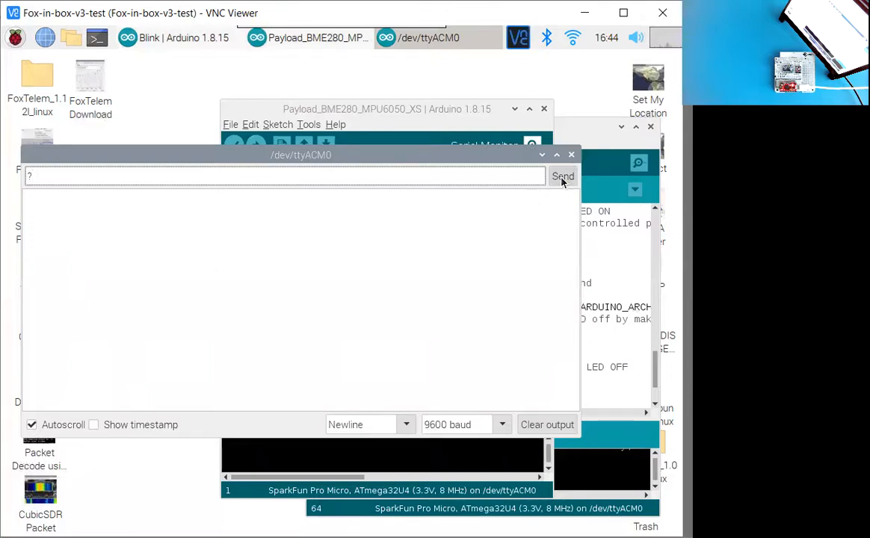
{"action": "left_click", "coordinate": [562, 177]}
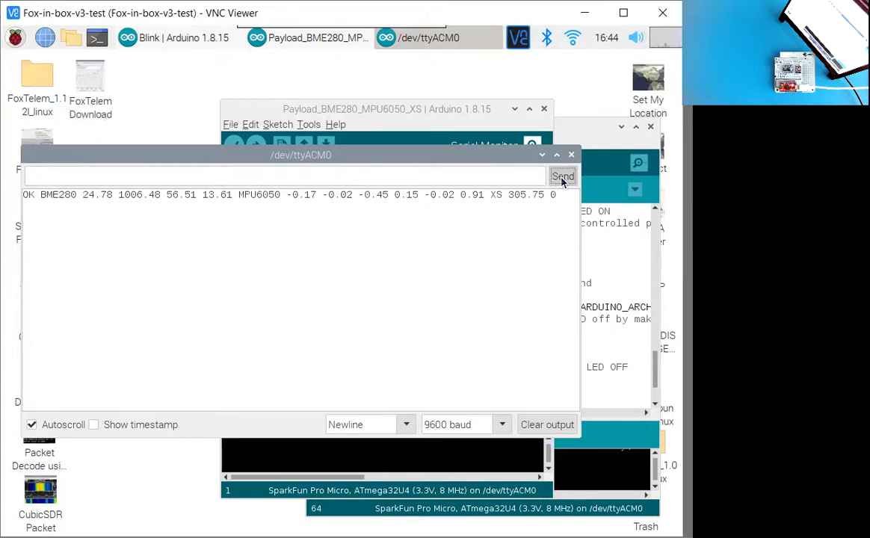
{"action": "mouse_move", "coordinate": [36, 202]}
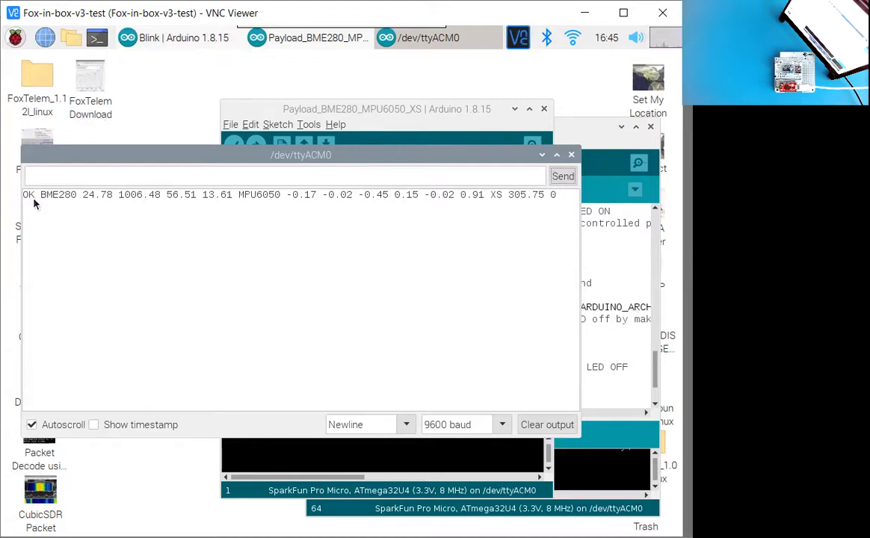
{"action": "mouse_move", "coordinate": [65, 207]}
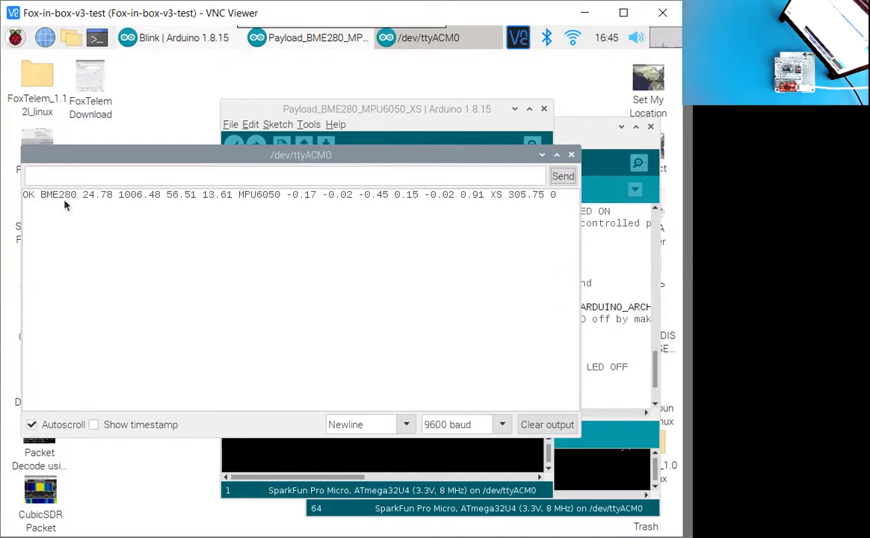
{"action": "mouse_move", "coordinate": [75, 203]}
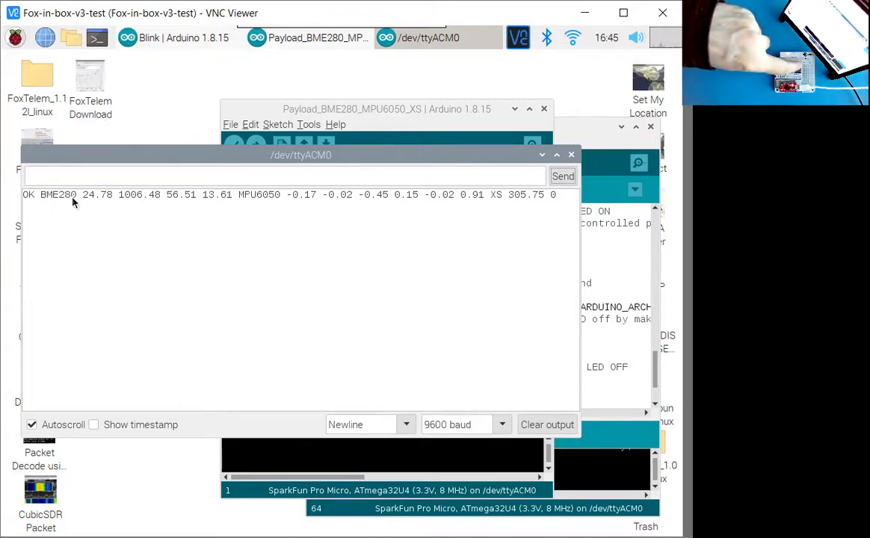
{"action": "mouse_move", "coordinate": [157, 203]}
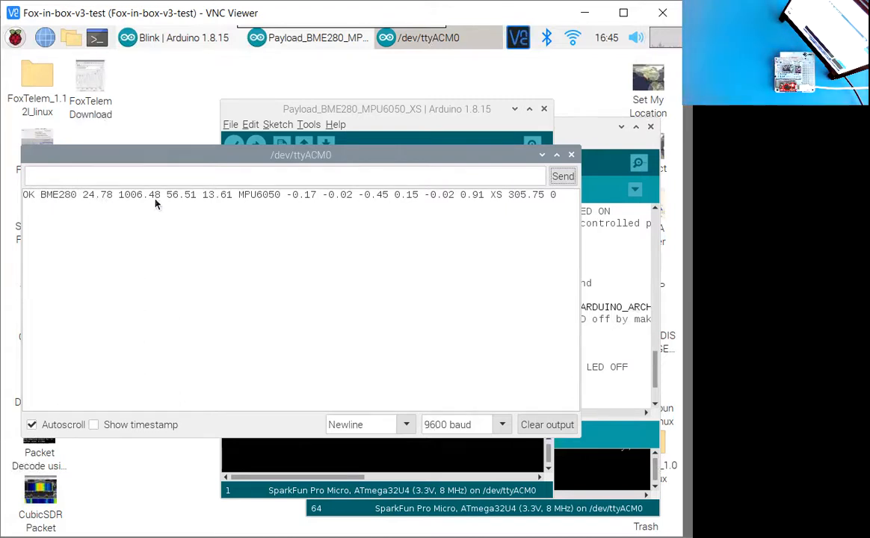
{"action": "mouse_move", "coordinate": [247, 204]}
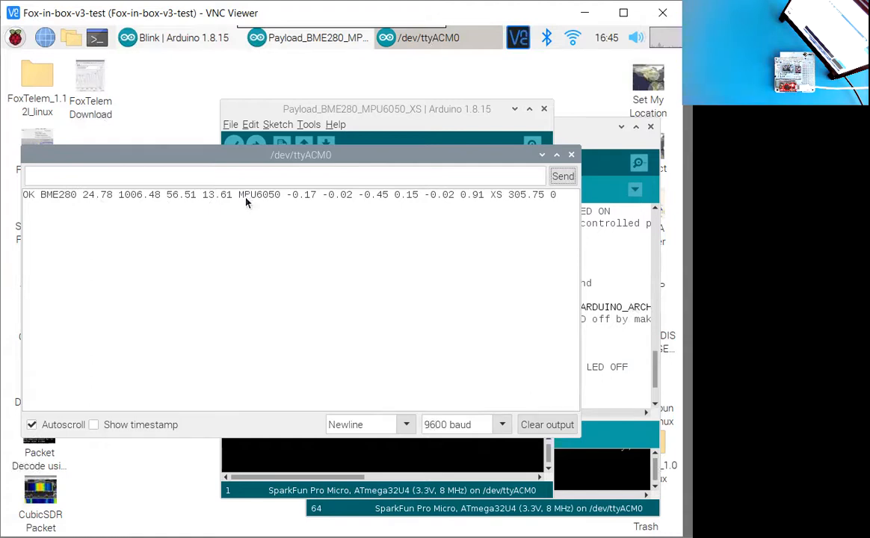
{"action": "mouse_move", "coordinate": [273, 204]}
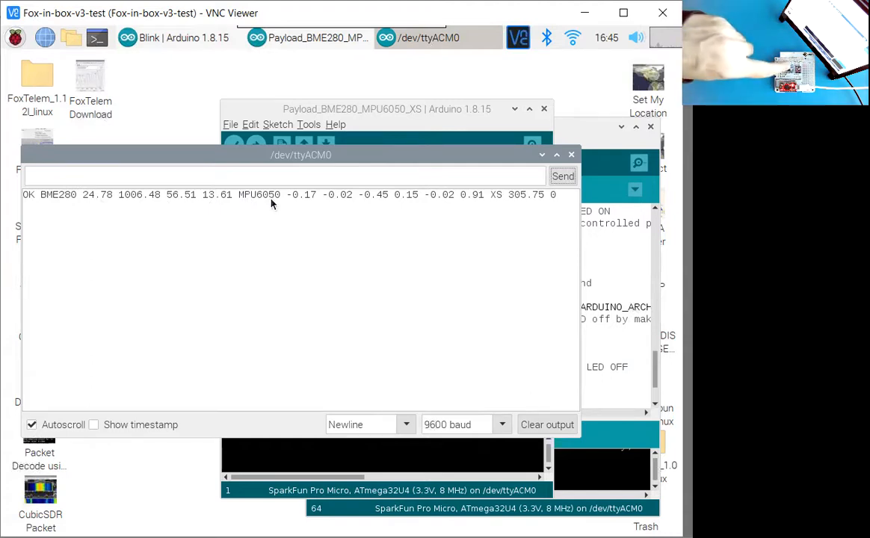
{"action": "mouse_move", "coordinate": [297, 203]}
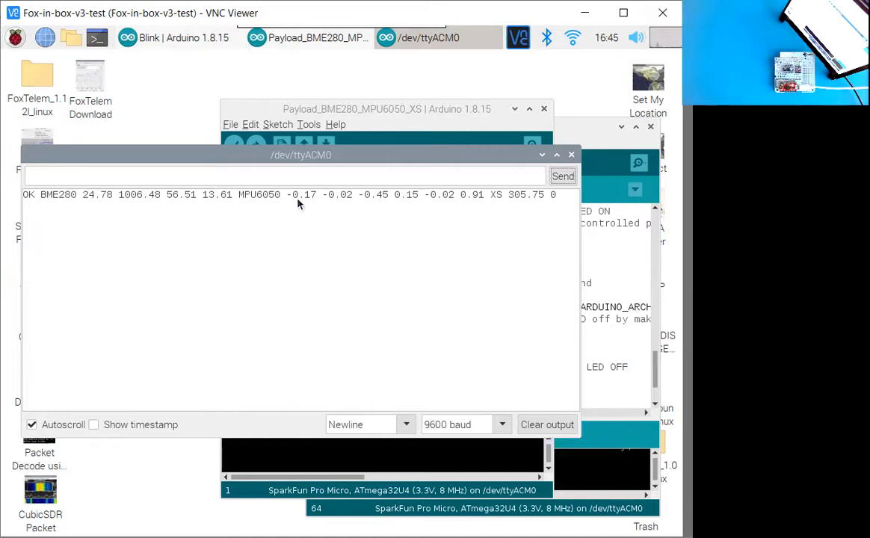
{"action": "mouse_move", "coordinate": [400, 209]}
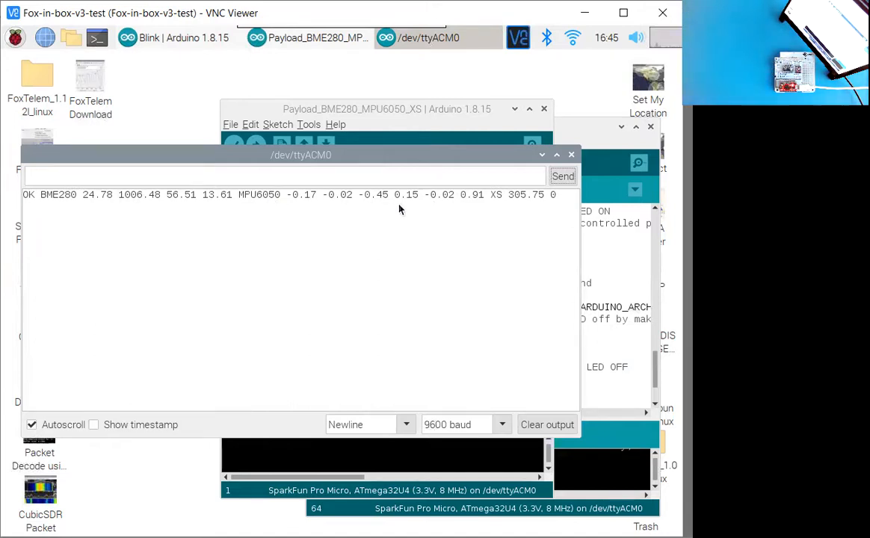
{"action": "mouse_move", "coordinate": [365, 212]}
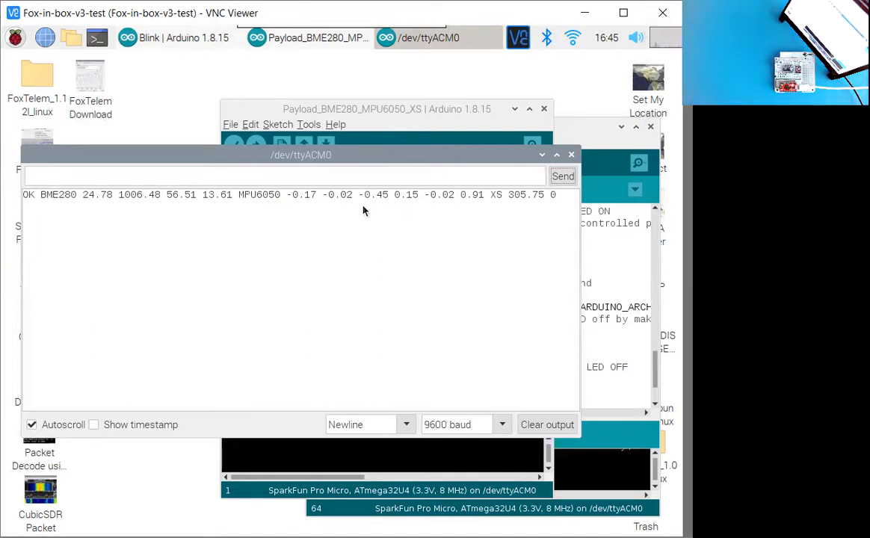
{"action": "mouse_move", "coordinate": [94, 213]}
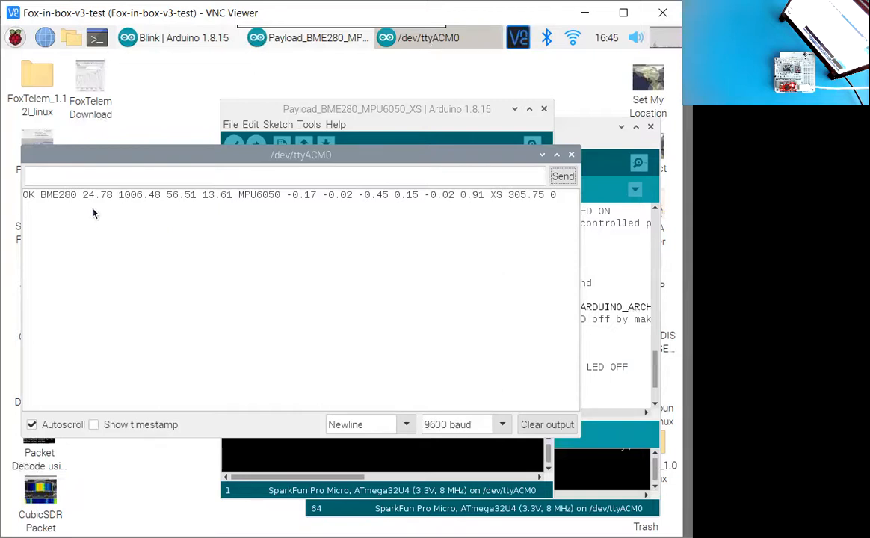
{"action": "mouse_move", "coordinate": [89, 202]}
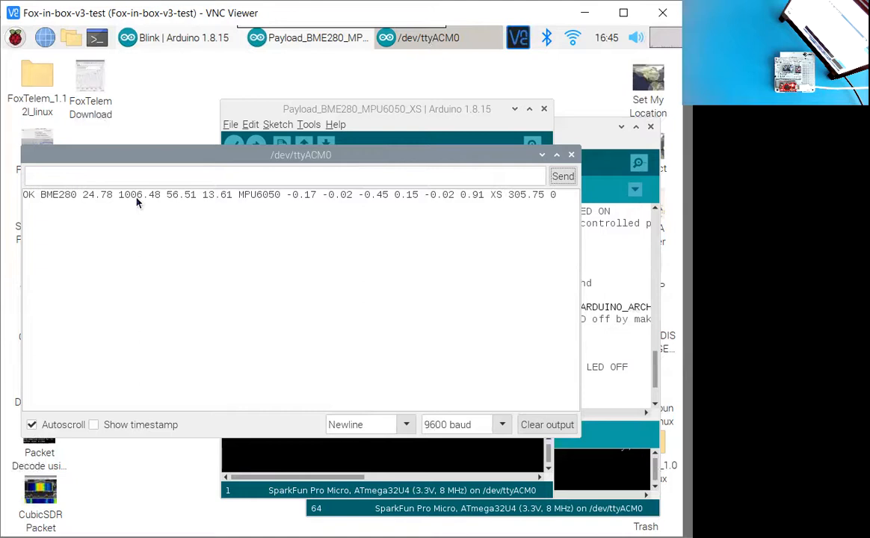
{"action": "mouse_move", "coordinate": [179, 204]}
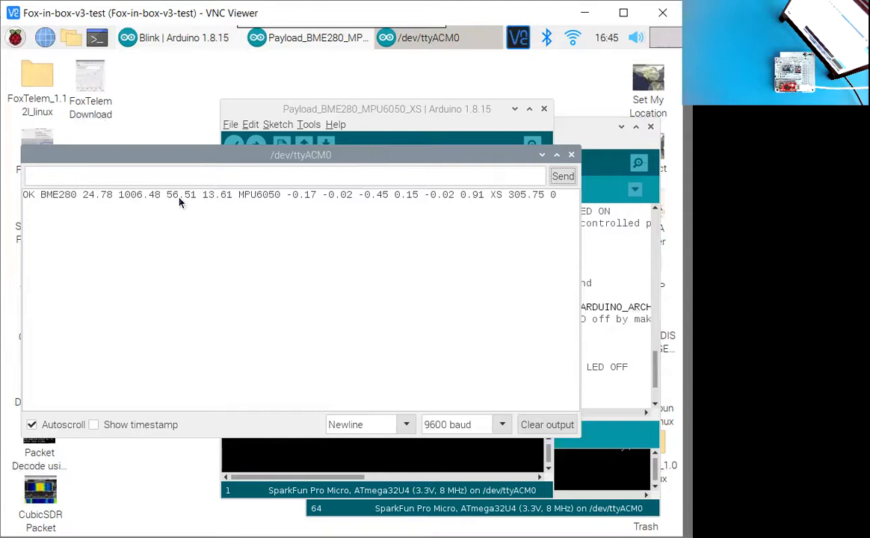
{"action": "mouse_move", "coordinate": [184, 208]}
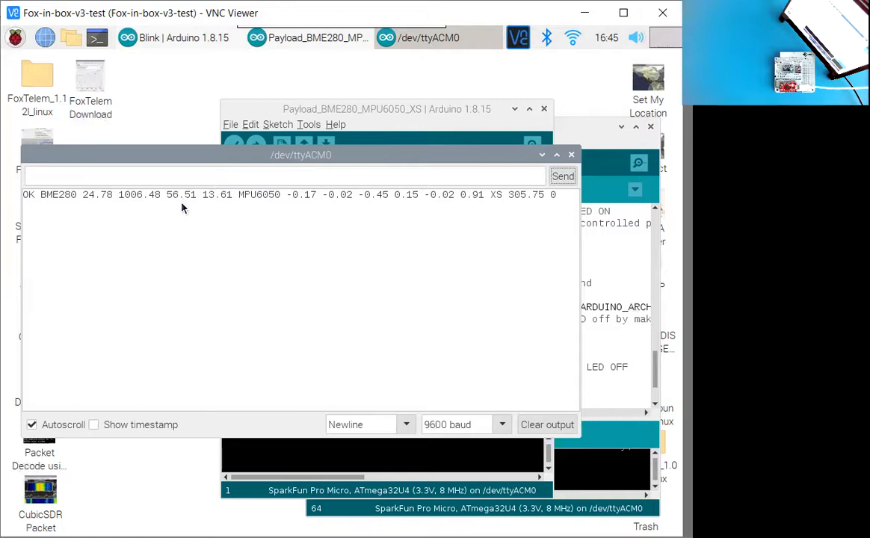
{"action": "mouse_move", "coordinate": [216, 203]}
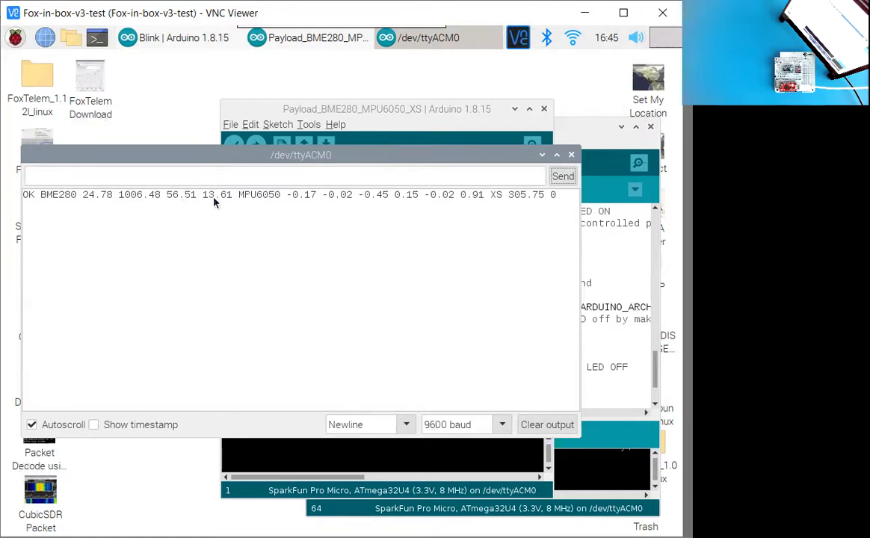
{"action": "mouse_move", "coordinate": [218, 207]}
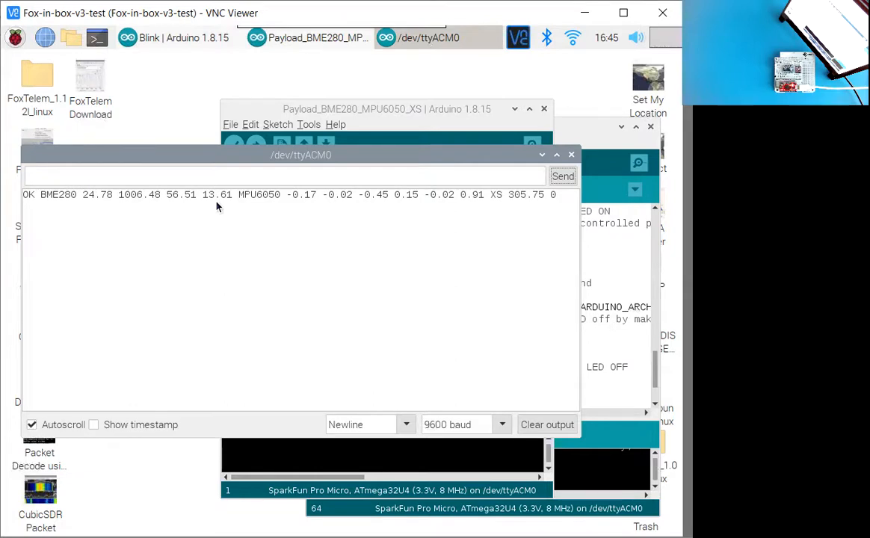
{"action": "mouse_move", "coordinate": [270, 203]}
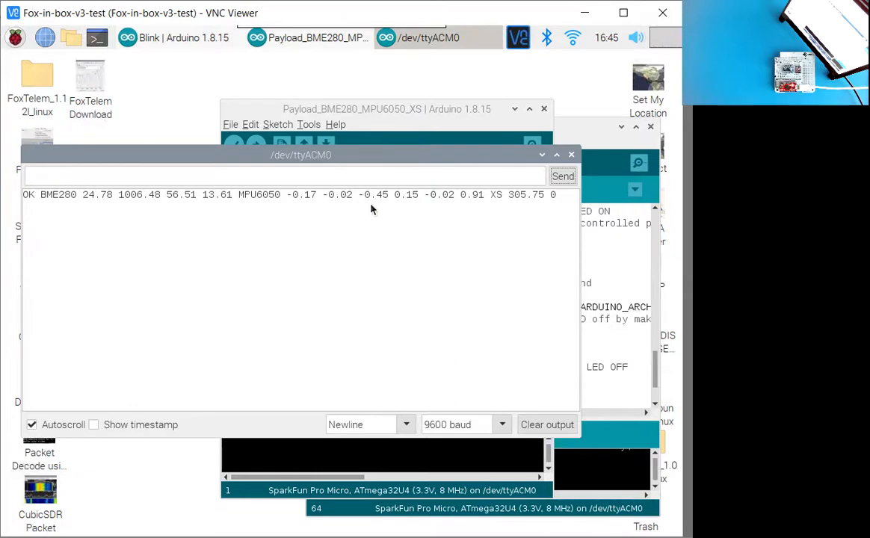
{"action": "mouse_move", "coordinate": [346, 206]}
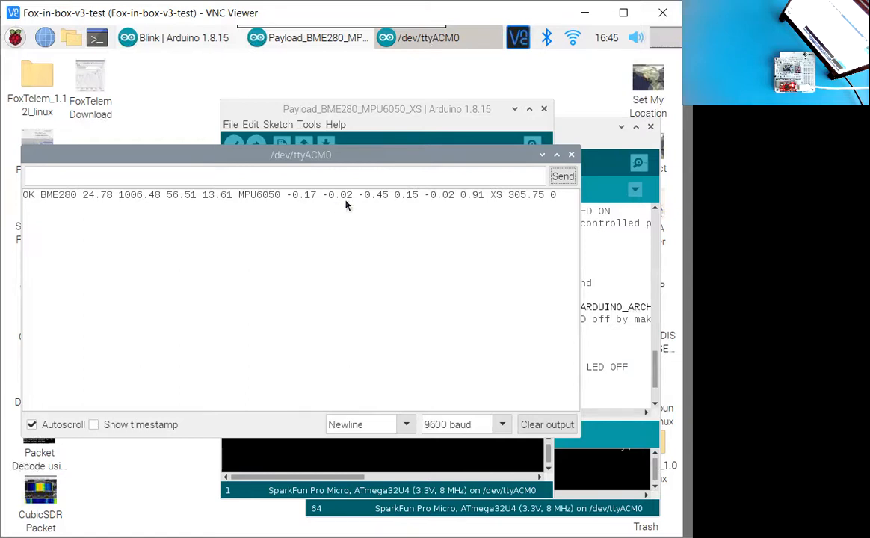
{"action": "mouse_move", "coordinate": [312, 210]}
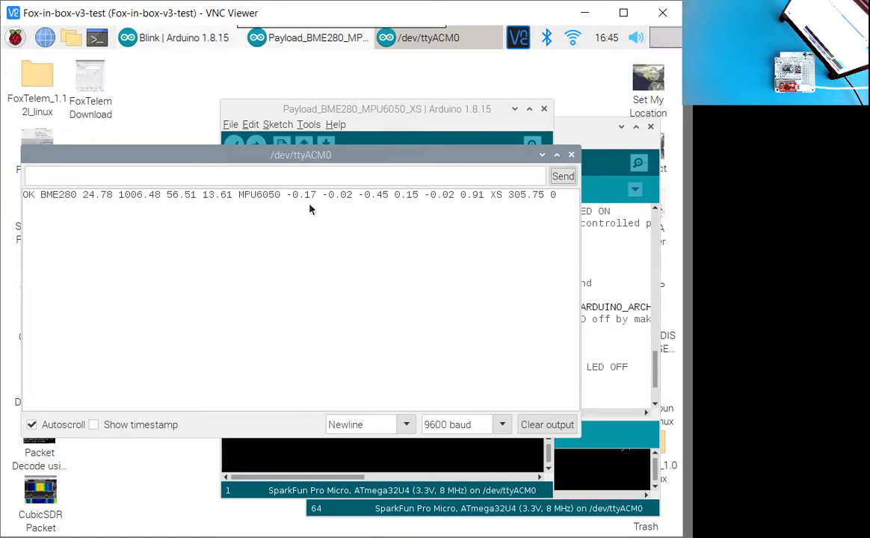
{"action": "mouse_move", "coordinate": [334, 207]}
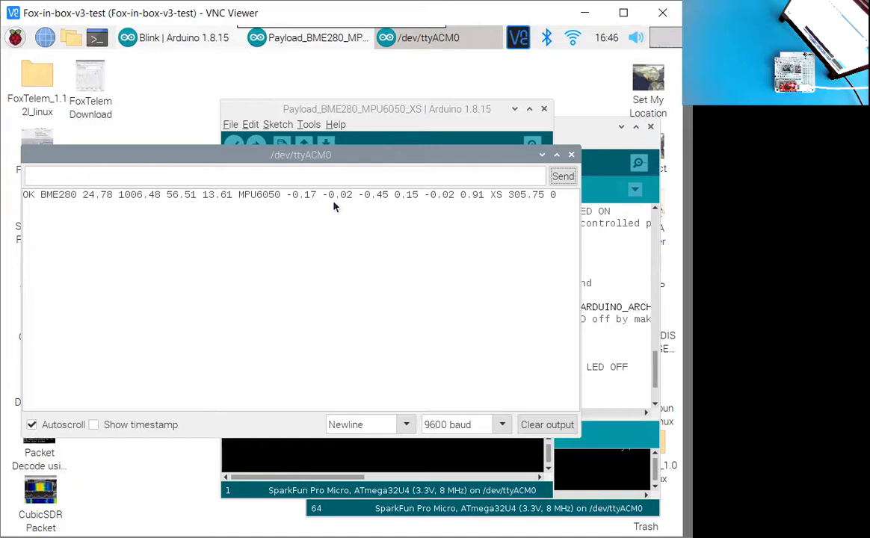
{"action": "mouse_move", "coordinate": [411, 207]}
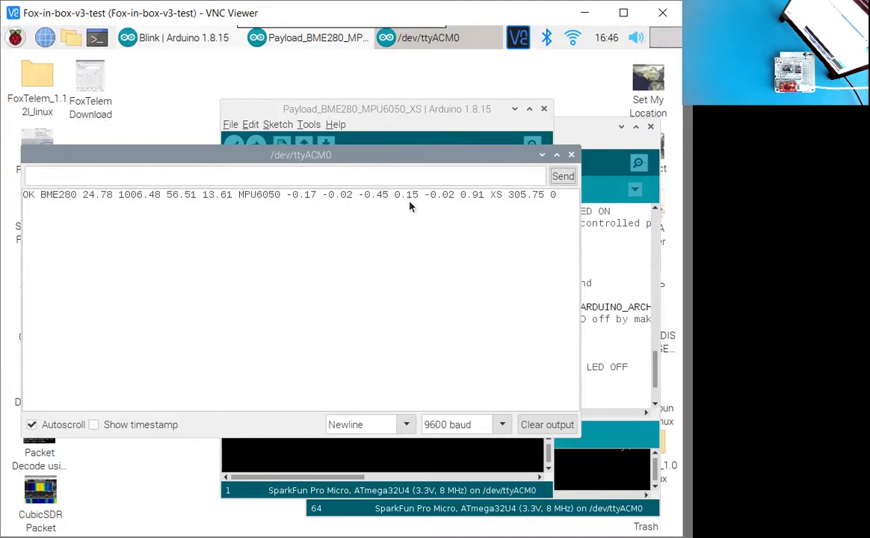
{"action": "mouse_move", "coordinate": [417, 203]}
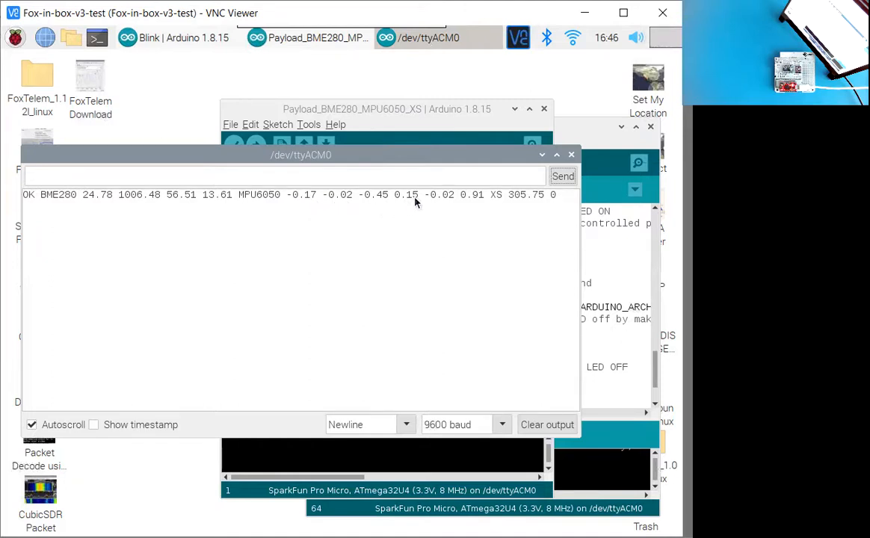
{"action": "mouse_move", "coordinate": [407, 204]}
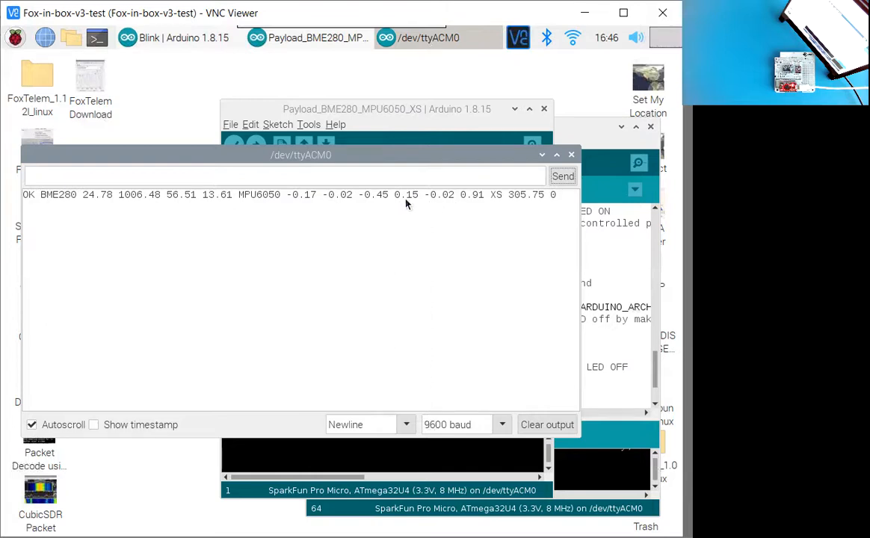
{"action": "mouse_move", "coordinate": [480, 206]}
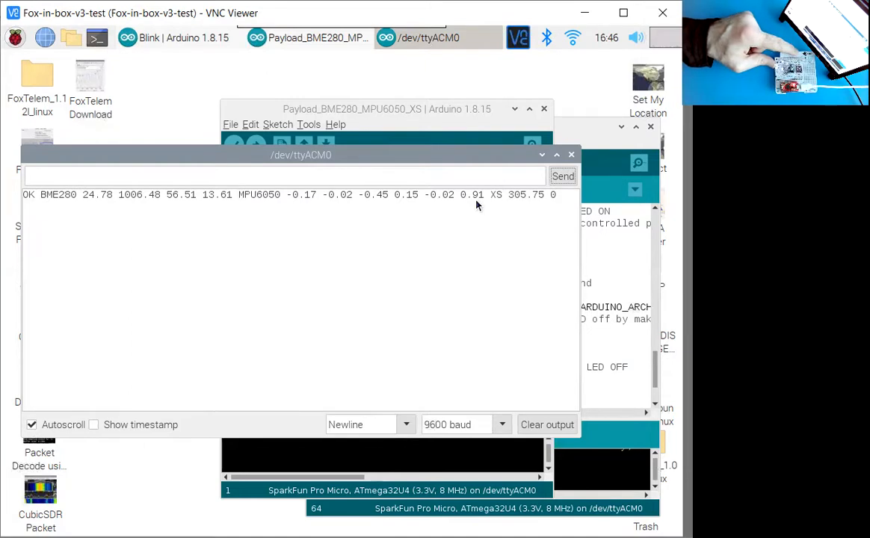
{"action": "mouse_move", "coordinate": [423, 178]}
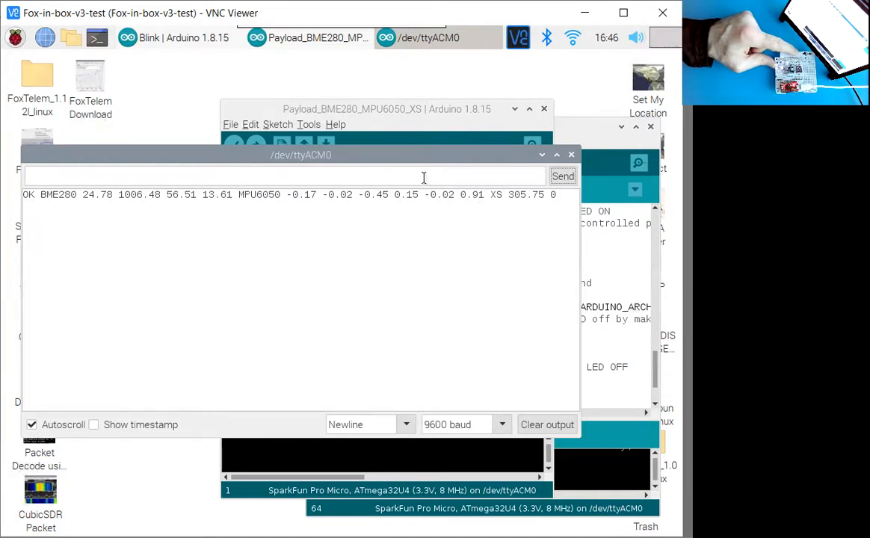
Send '?' twice more to list three OK sensor readings in total.
{"action": "type", "text": "?"}
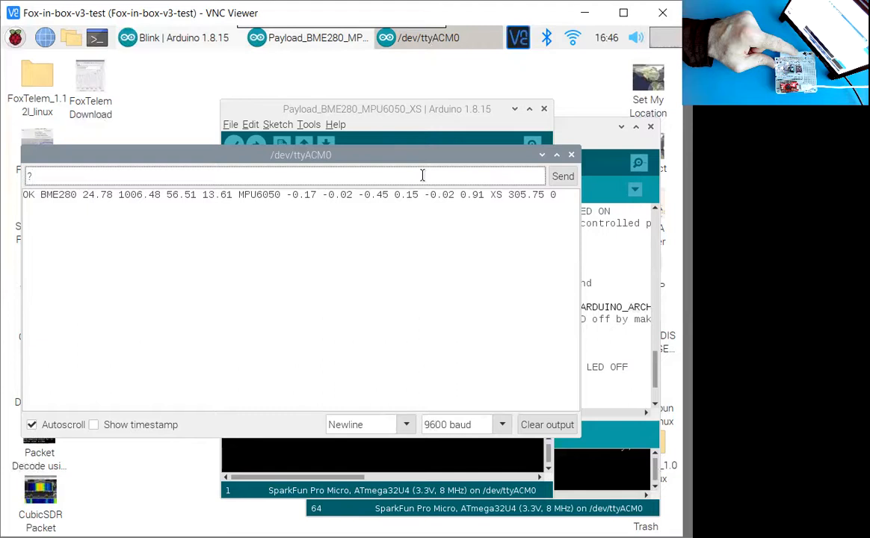
{"action": "left_click", "coordinate": [563, 175]}
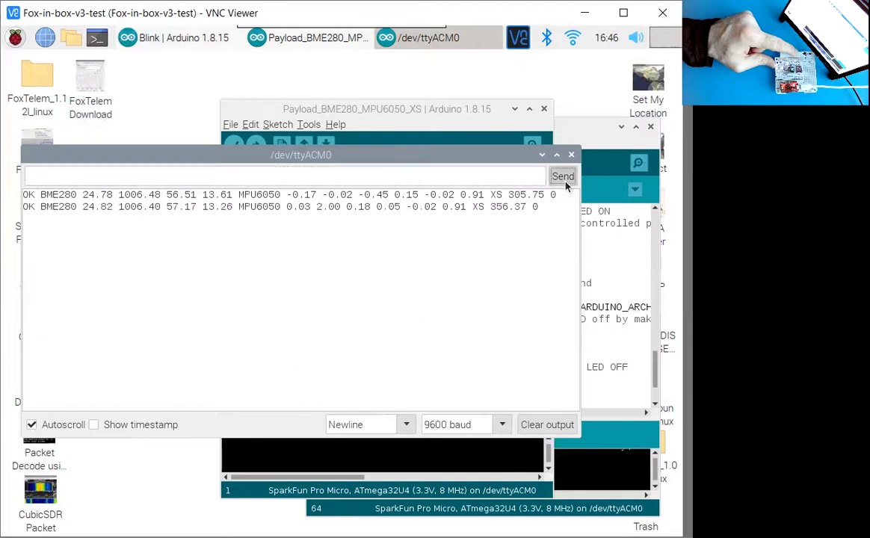
{"action": "mouse_move", "coordinate": [469, 226]}
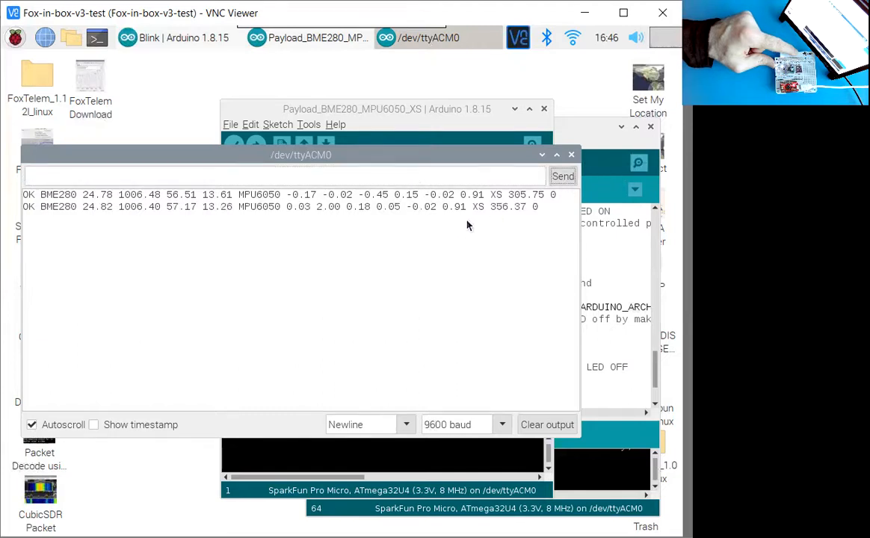
{"action": "mouse_move", "coordinate": [461, 215]}
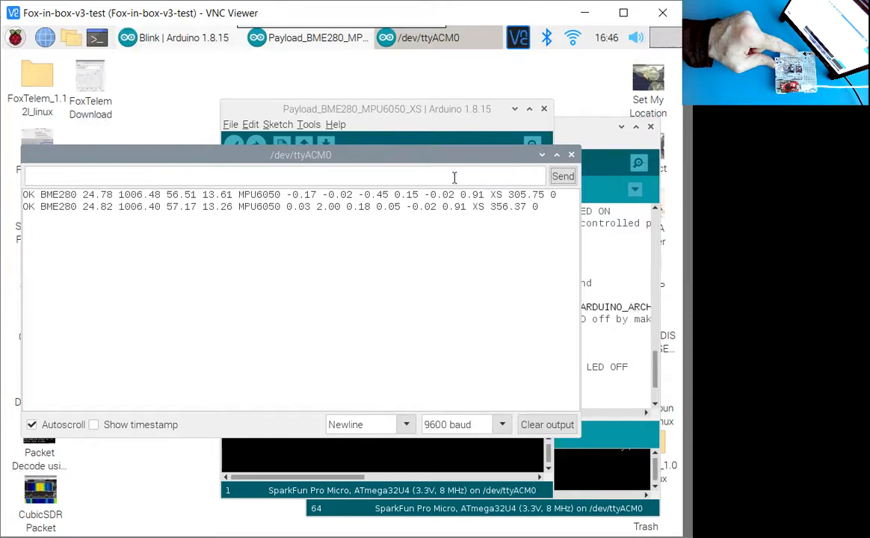
{"action": "type", "text": "?"}
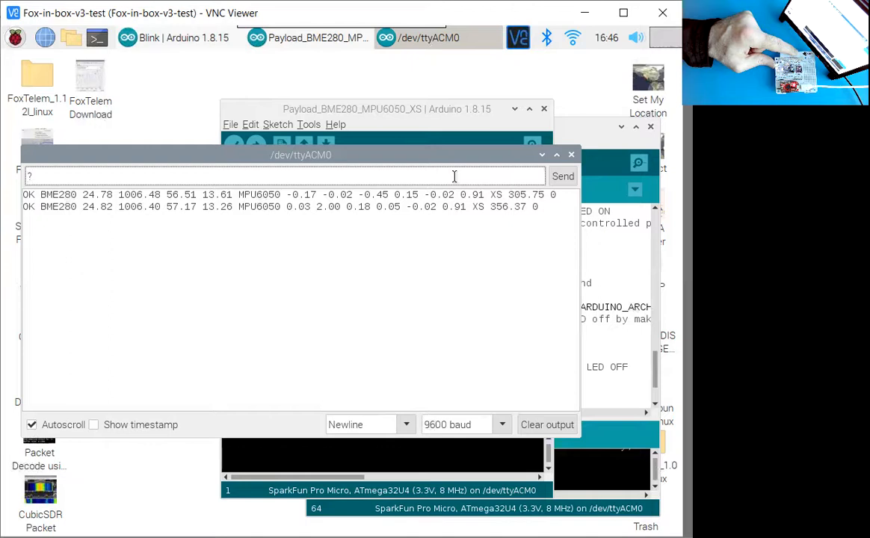
{"action": "left_click", "coordinate": [562, 177]}
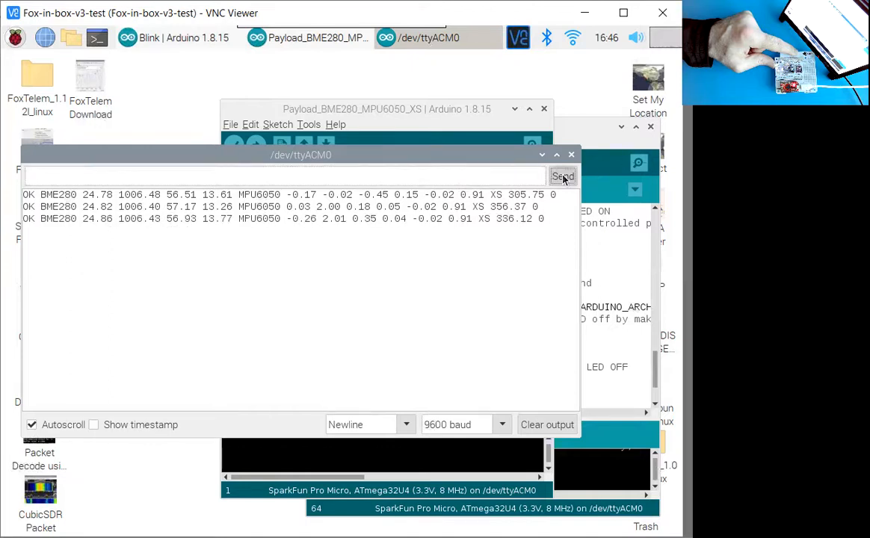
{"action": "mouse_move", "coordinate": [466, 235]}
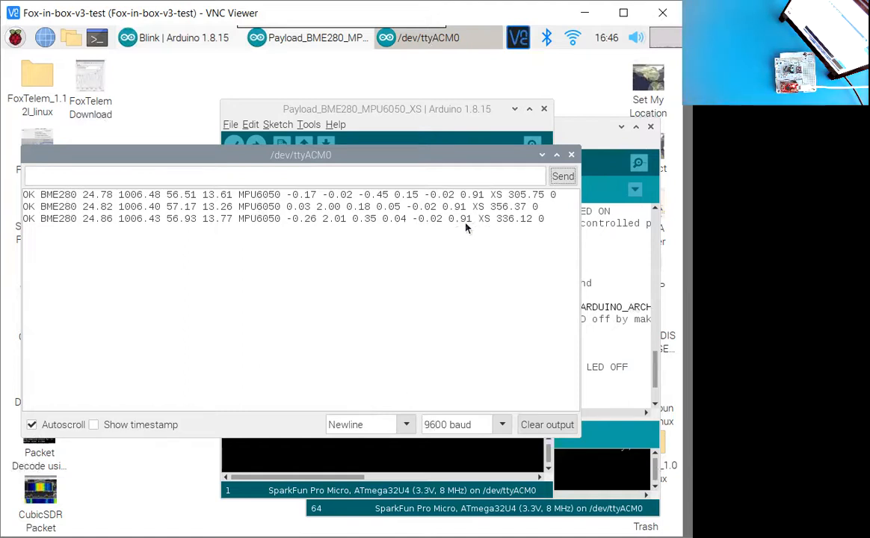
{"action": "mouse_move", "coordinate": [305, 239]}
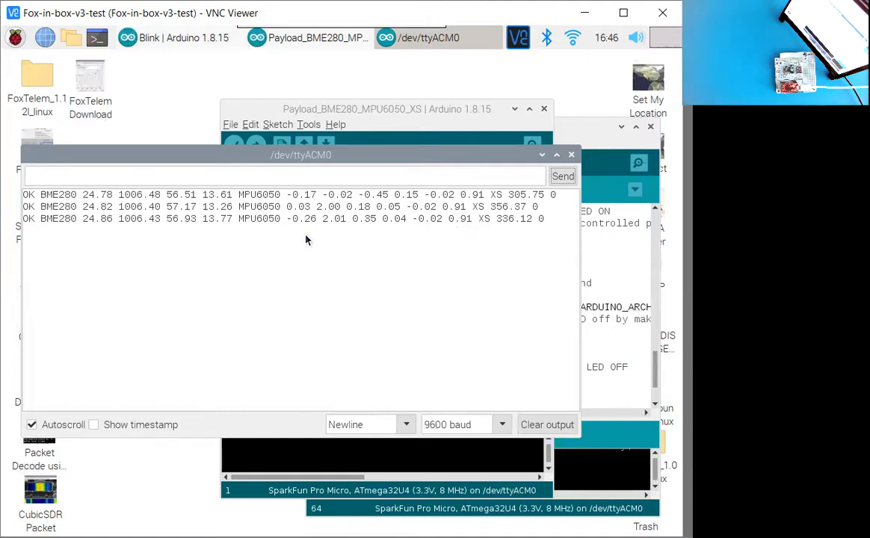
{"action": "mouse_move", "coordinate": [248, 210]}
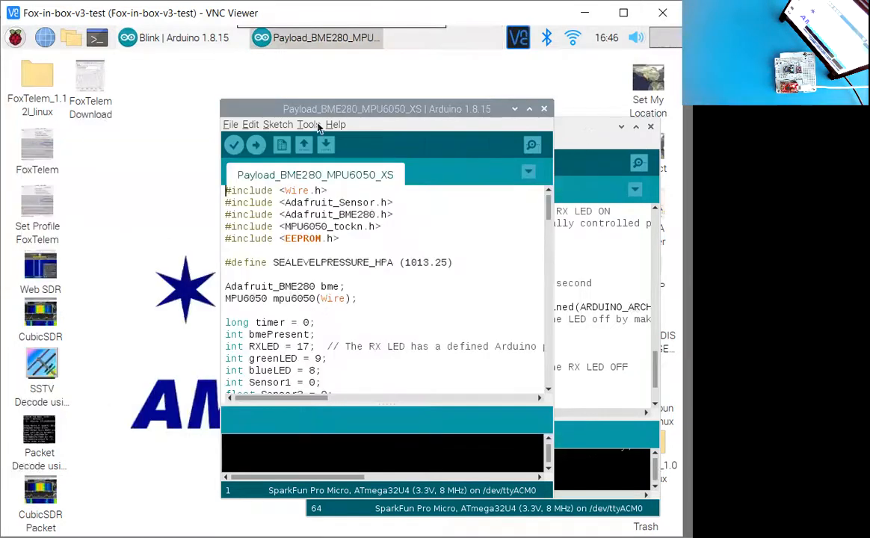
Open STEM_Payload_Test.ino from the stempayload folder's STEM_Payload_Test subfolder.
{"action": "left_click", "coordinate": [231, 124]}
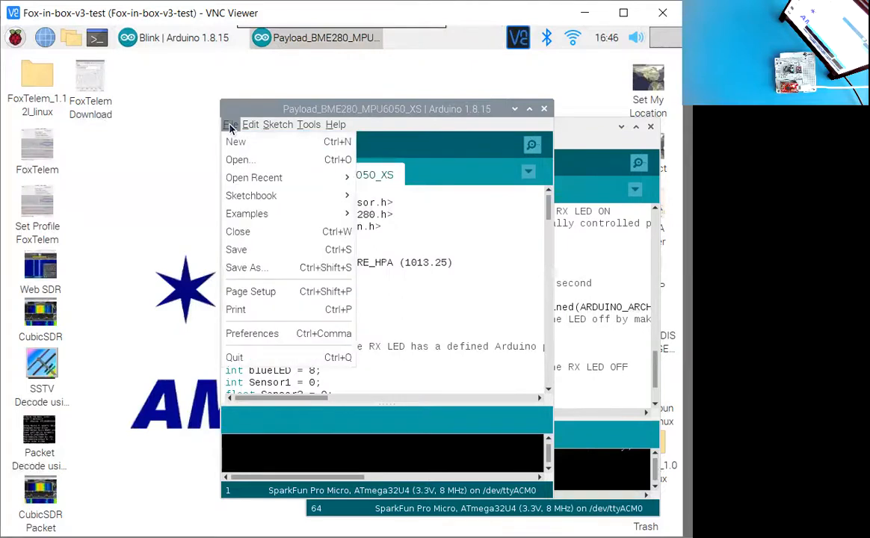
{"action": "mouse_move", "coordinate": [254, 177]}
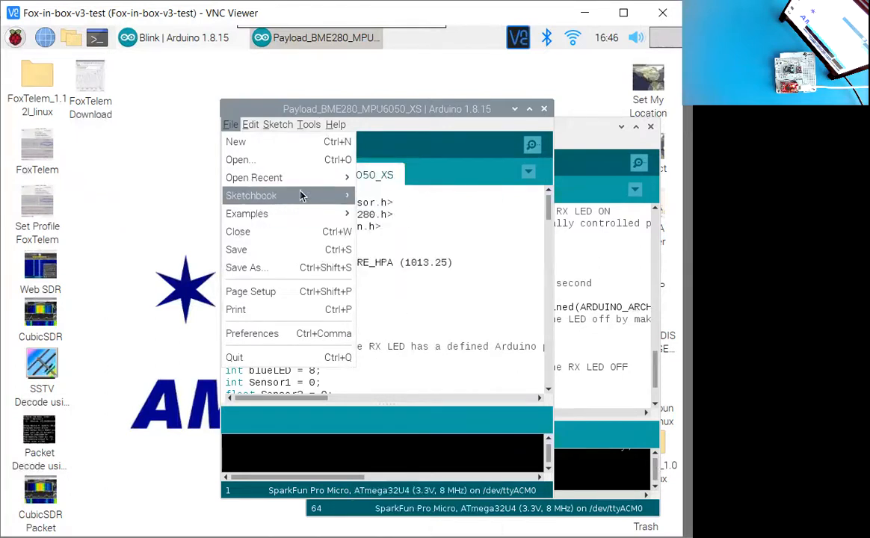
{"action": "left_click", "coordinate": [239, 159]}
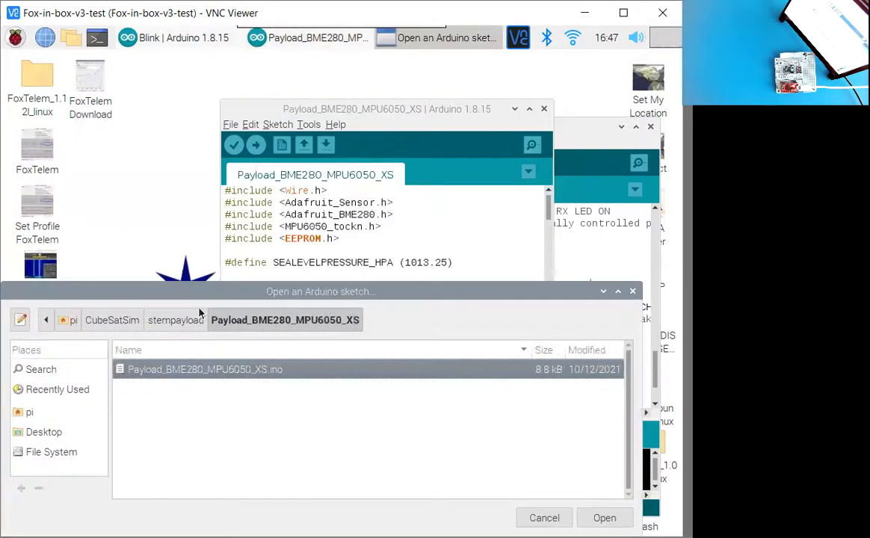
{"action": "left_click", "coordinate": [175, 320]}
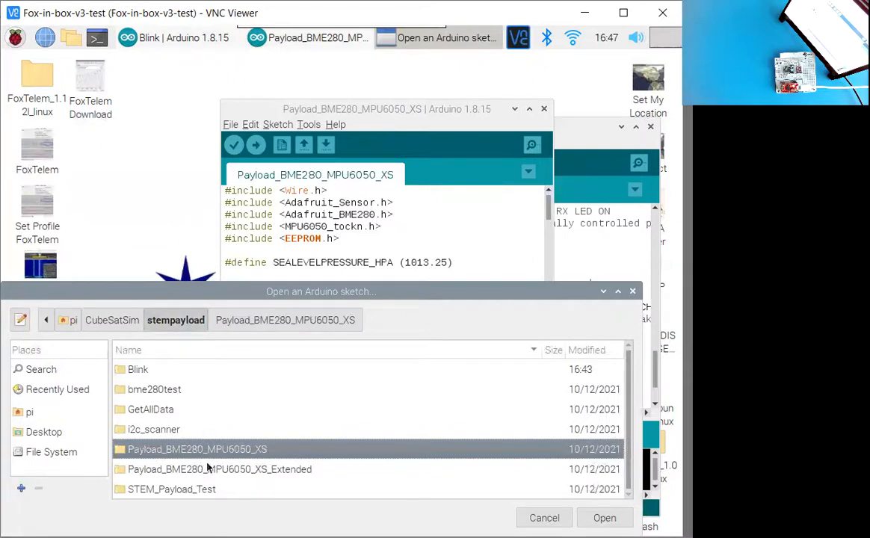
{"action": "double_click", "coordinate": [172, 489]}
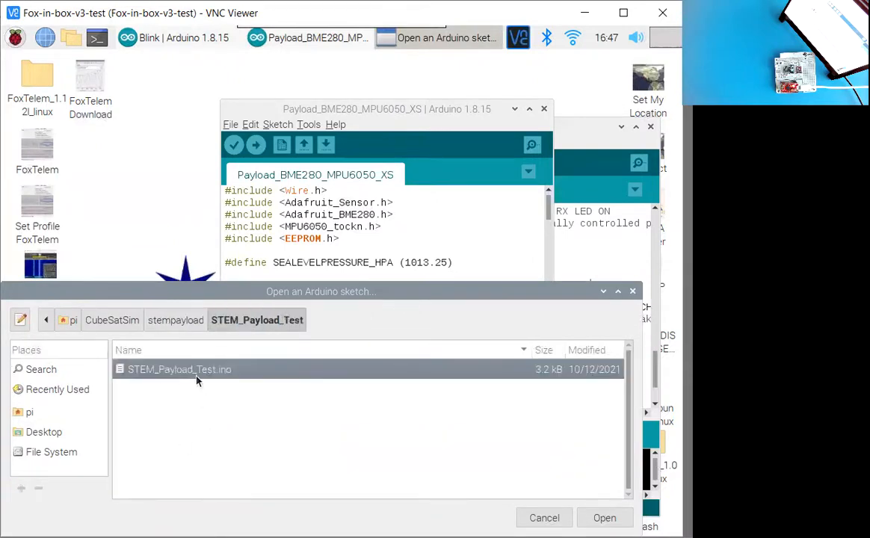
{"action": "left_click", "coordinate": [604, 517]}
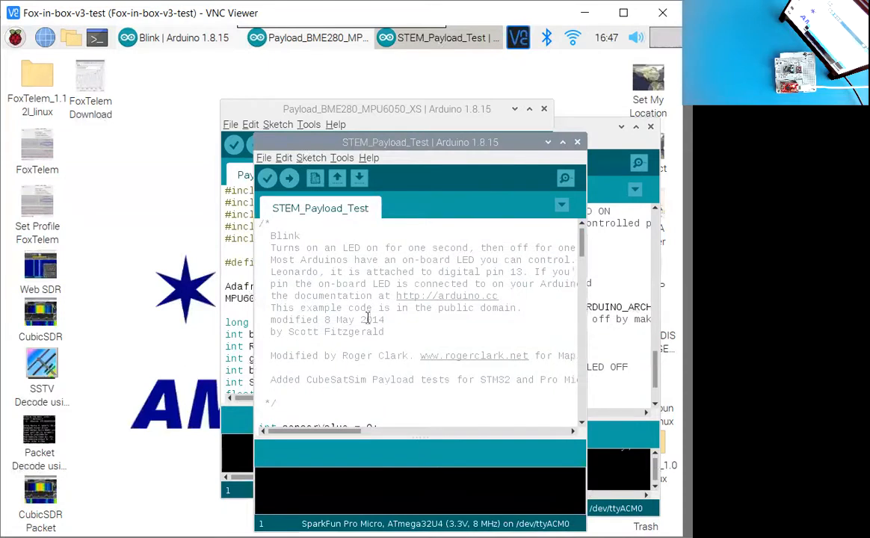
Upload STEM_Payload_Test to the Pro Micro, then scroll through its temperature-reading code.
{"action": "left_click", "coordinate": [289, 178]}
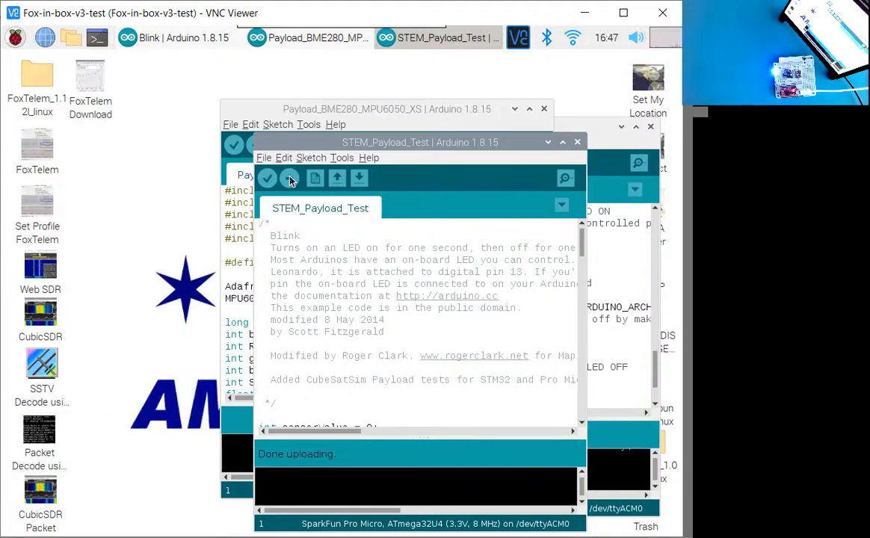
{"action": "mouse_move", "coordinate": [440, 305]}
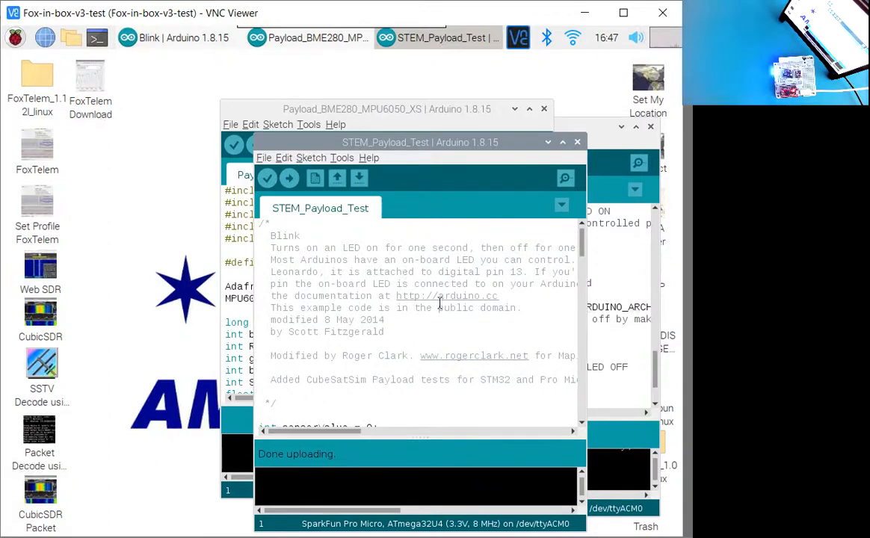
{"action": "scroll", "scroll_direction": "down", "scroll_amount": 3}
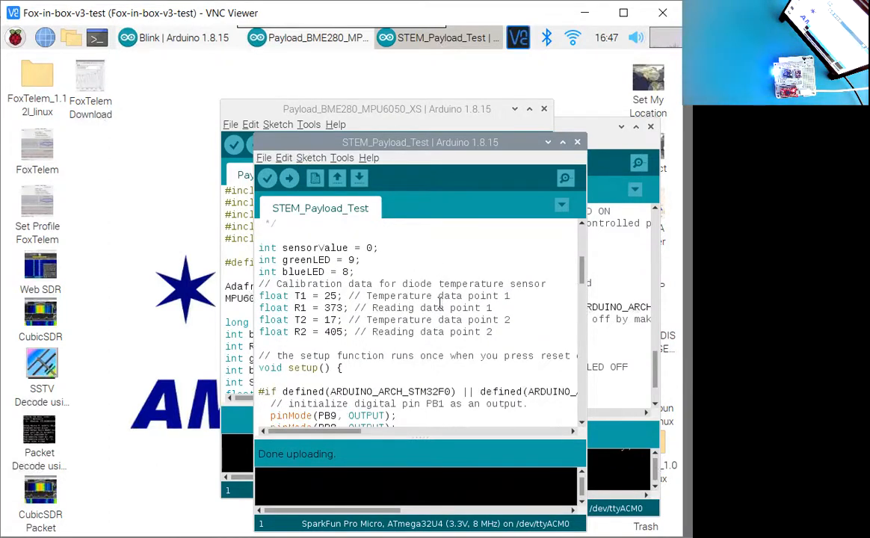
{"action": "scroll", "scroll_direction": "down", "scroll_amount": 3}
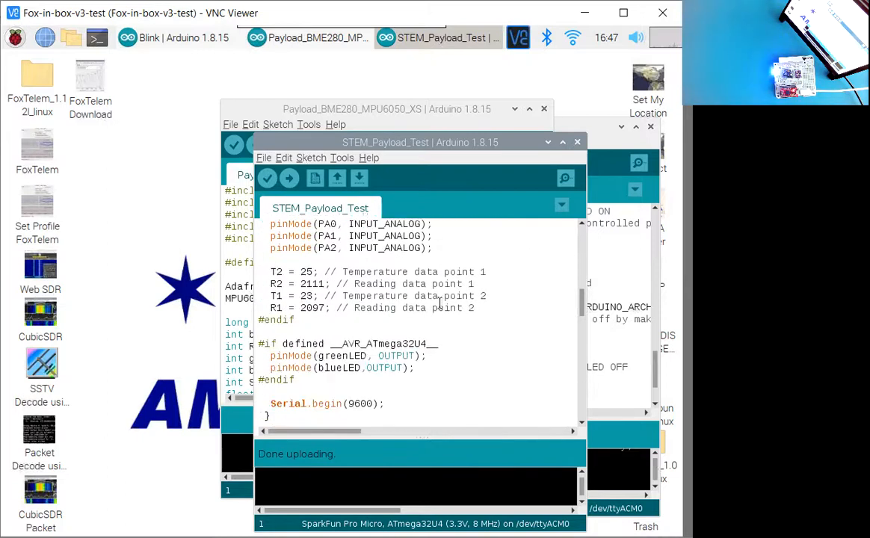
{"action": "scroll", "scroll_direction": "down", "scroll_amount": 3}
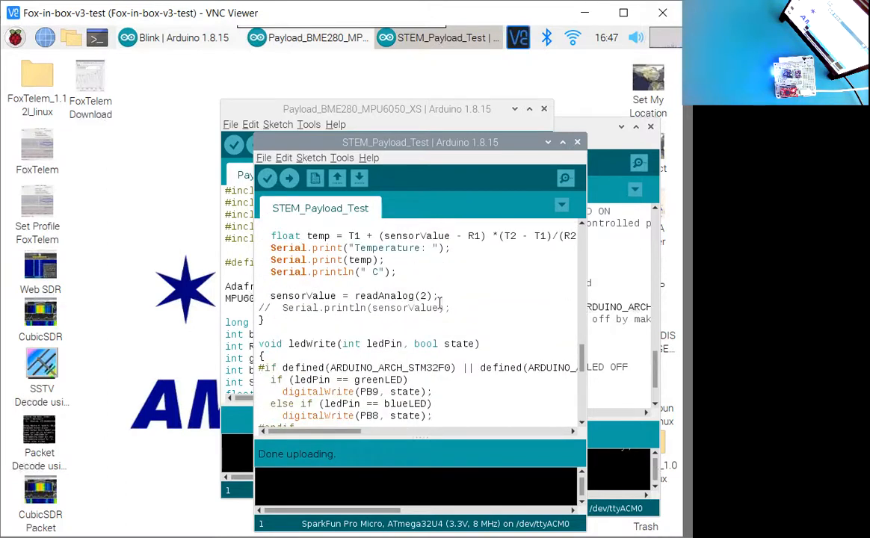
{"action": "mouse_move", "coordinate": [565, 178]}
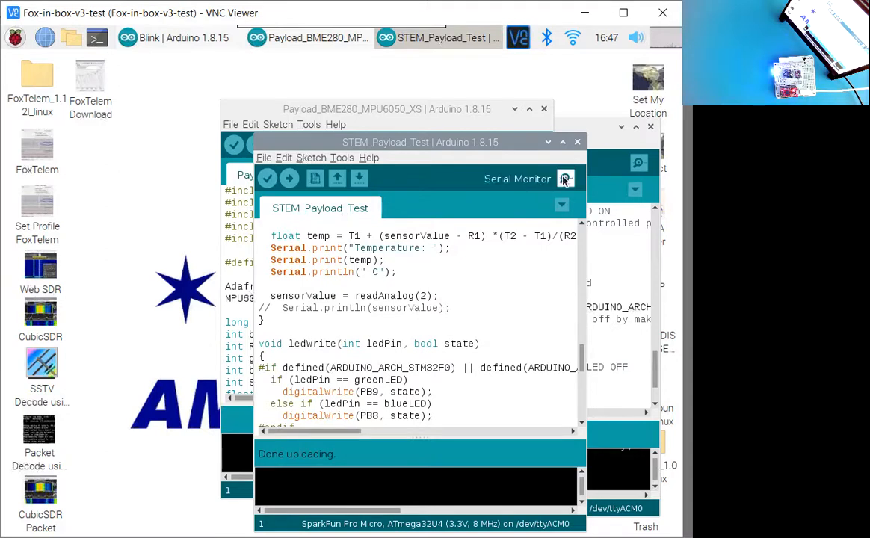
{"action": "left_click", "coordinate": [565, 178]}
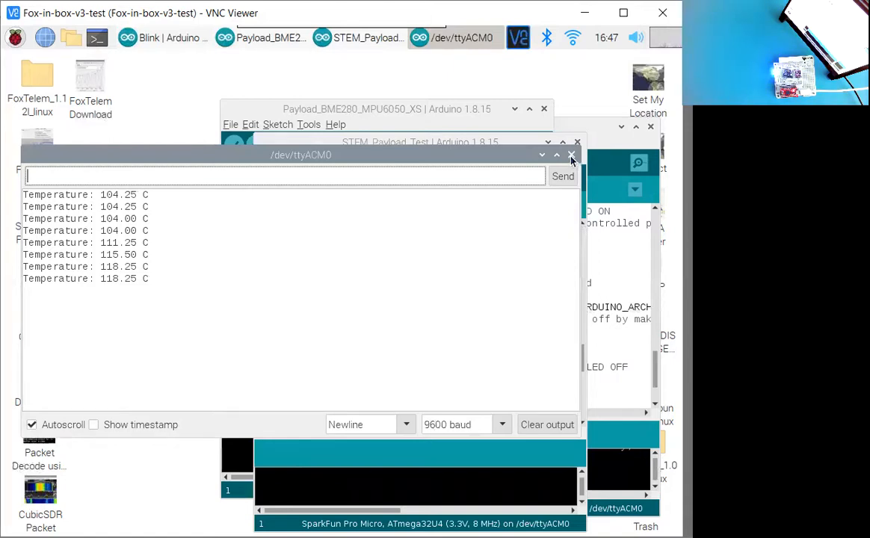
{"action": "left_click", "coordinate": [571, 155]}
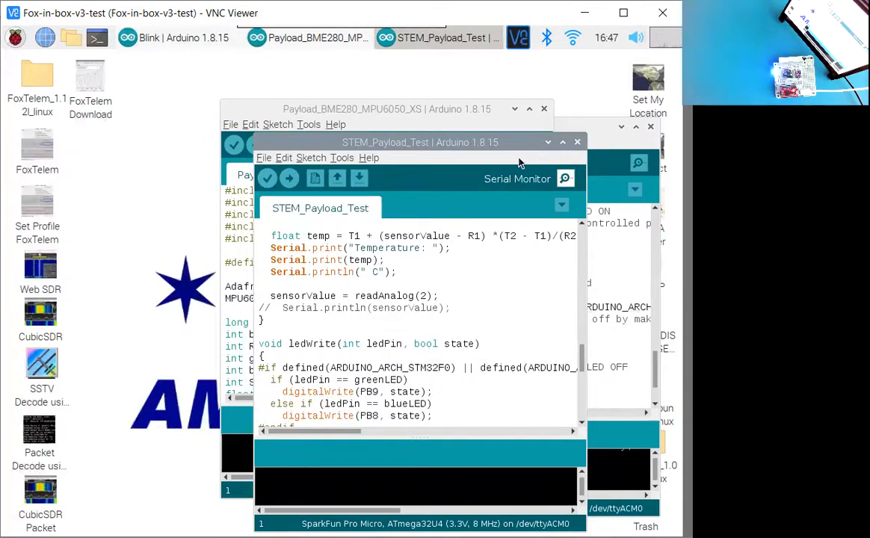